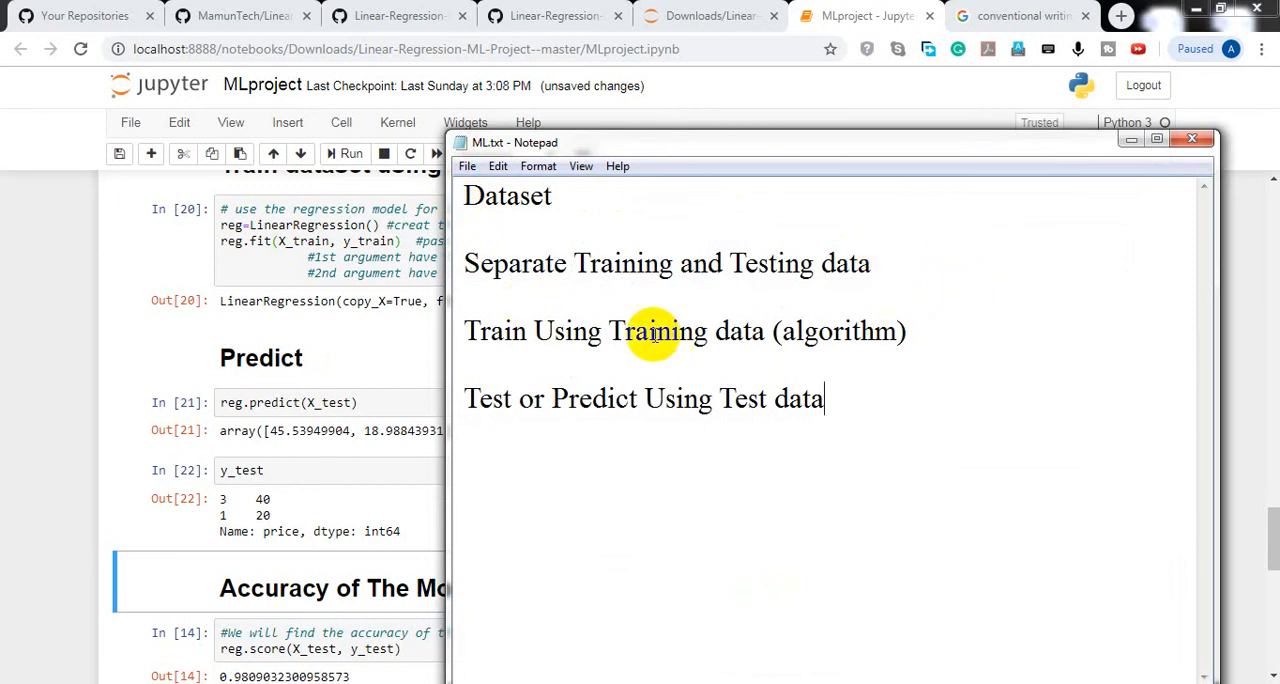
mouse_move(562, 331)
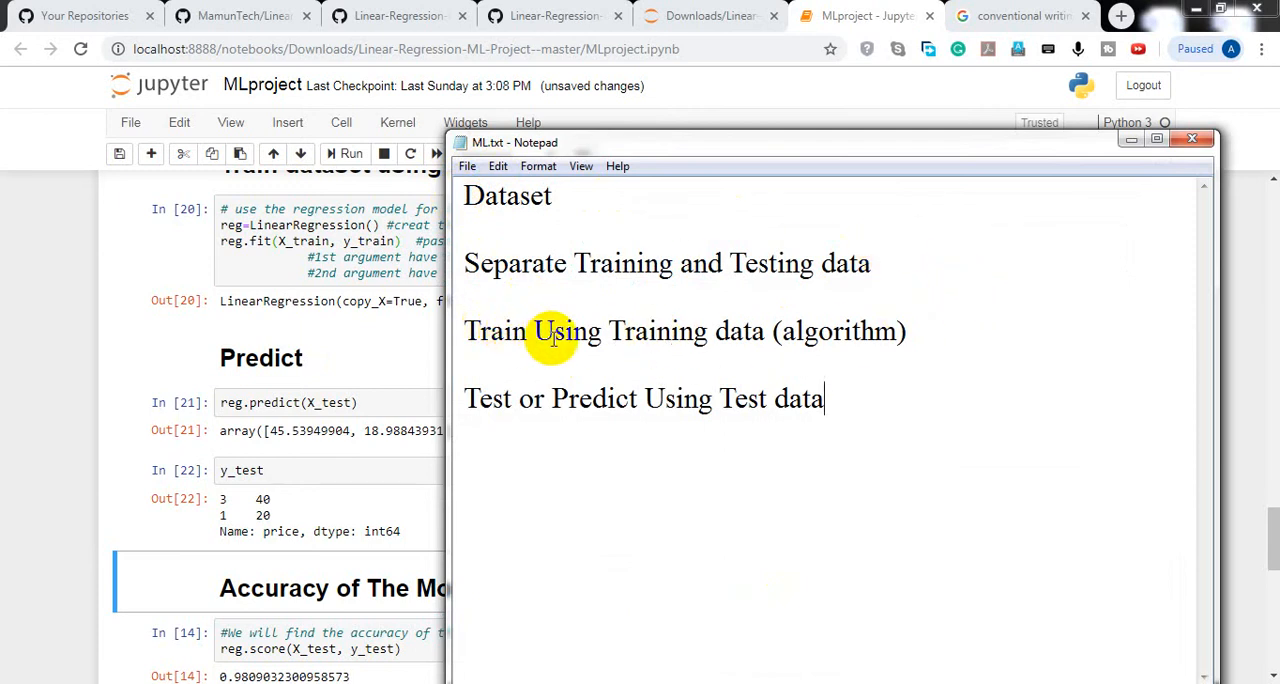
mouse_move(435, 408)
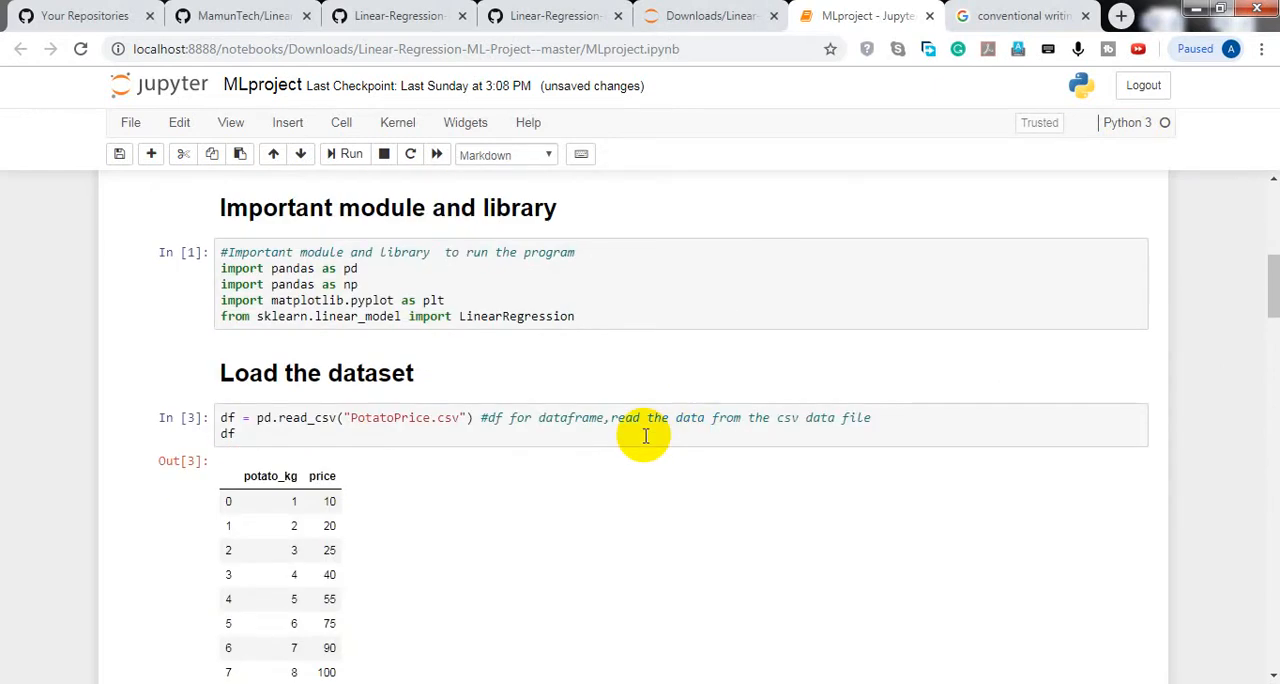
mouse_move(397, 432)
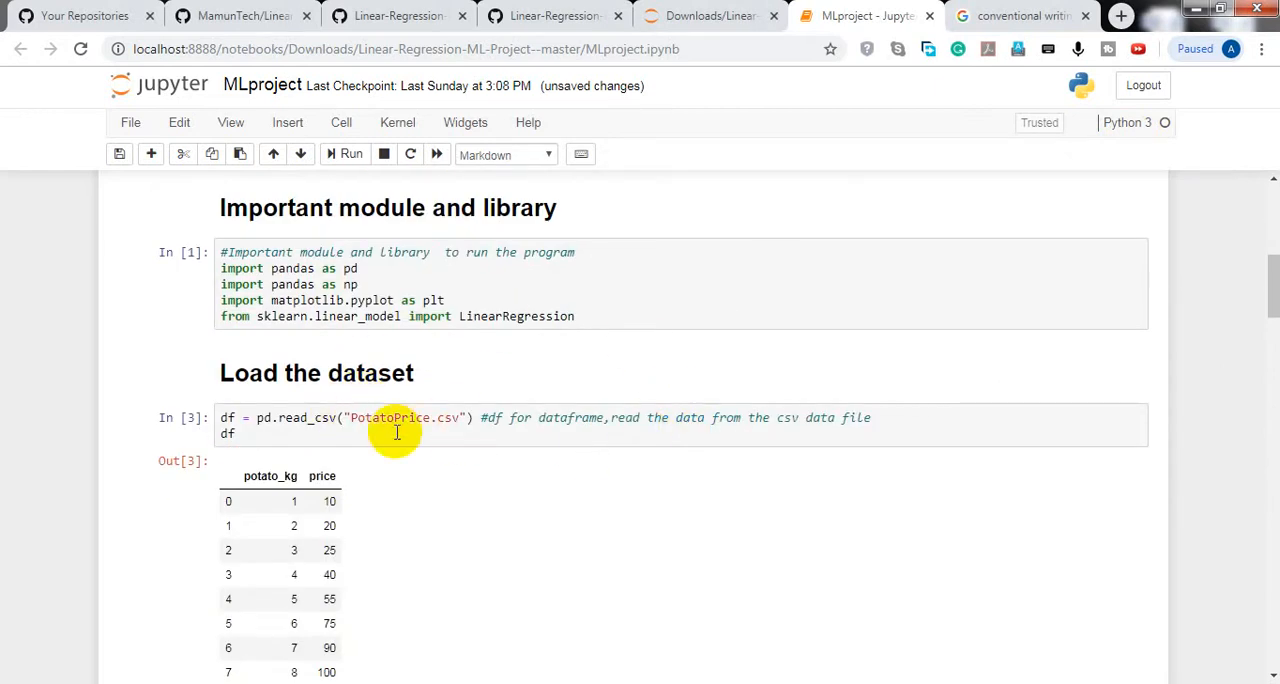
Step: Scroll down the notebook and select X_test in the reg.predict code
scroll(down, 3)
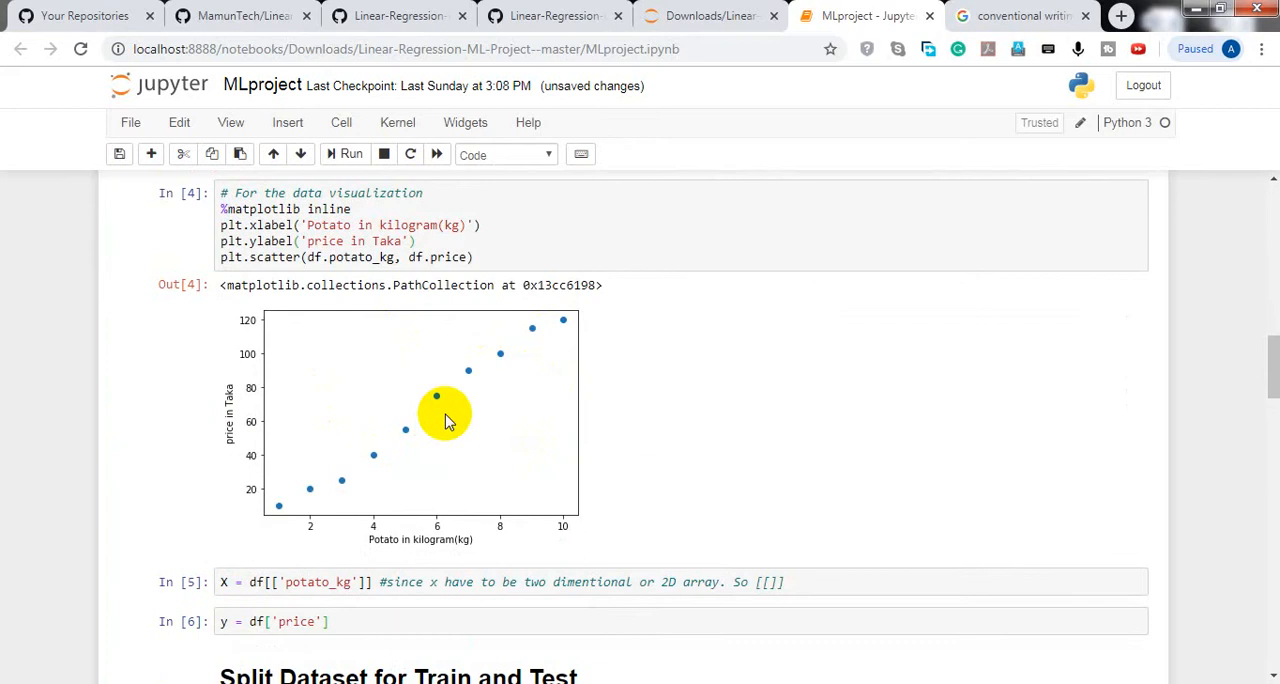
scroll(down, 3)
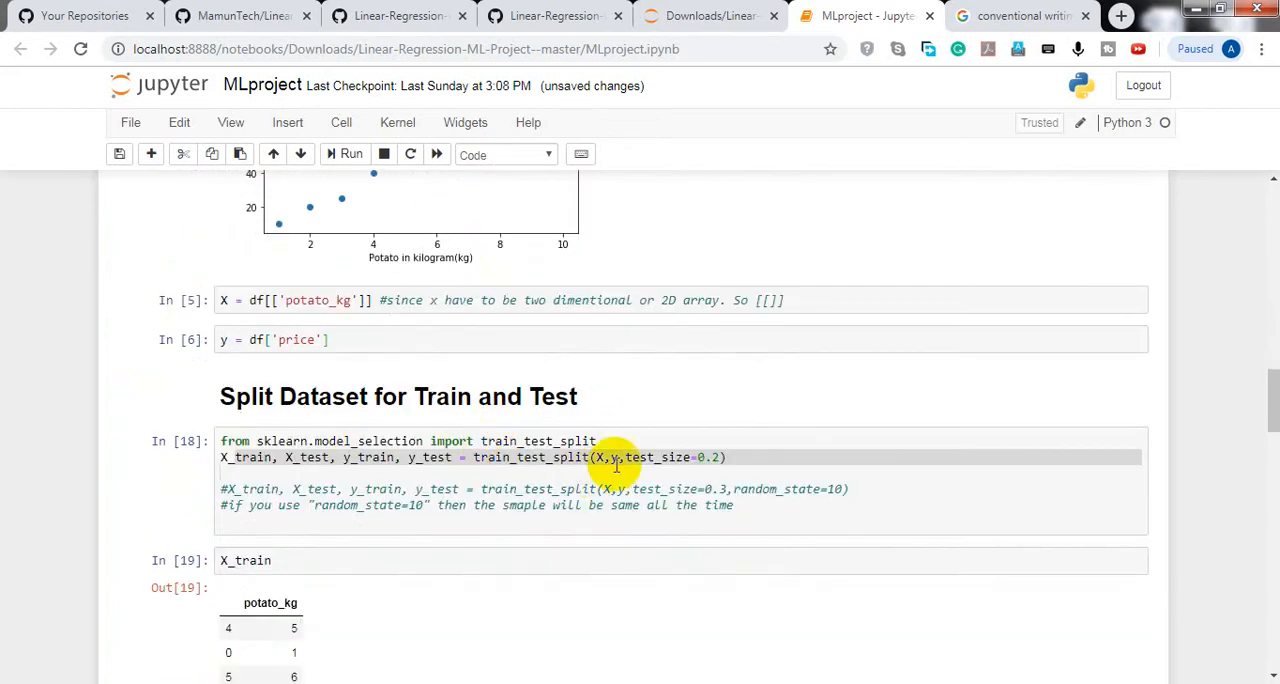
scroll(down, 3)
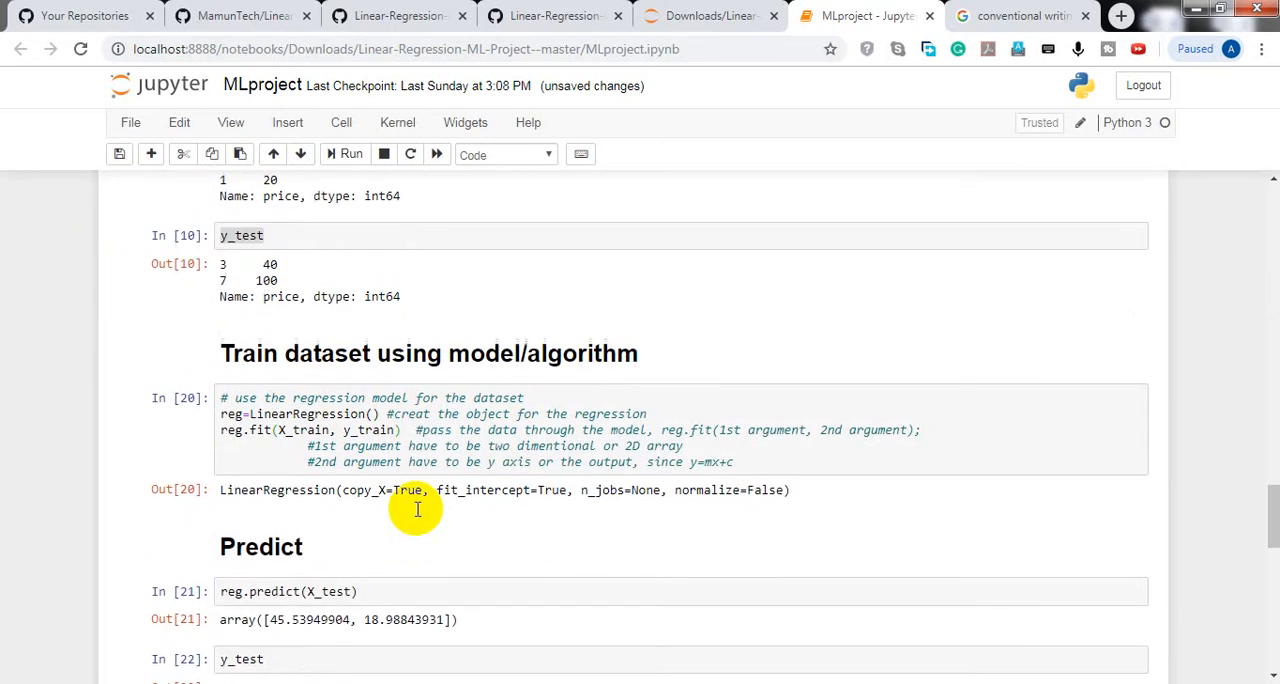
scroll(down, 3)
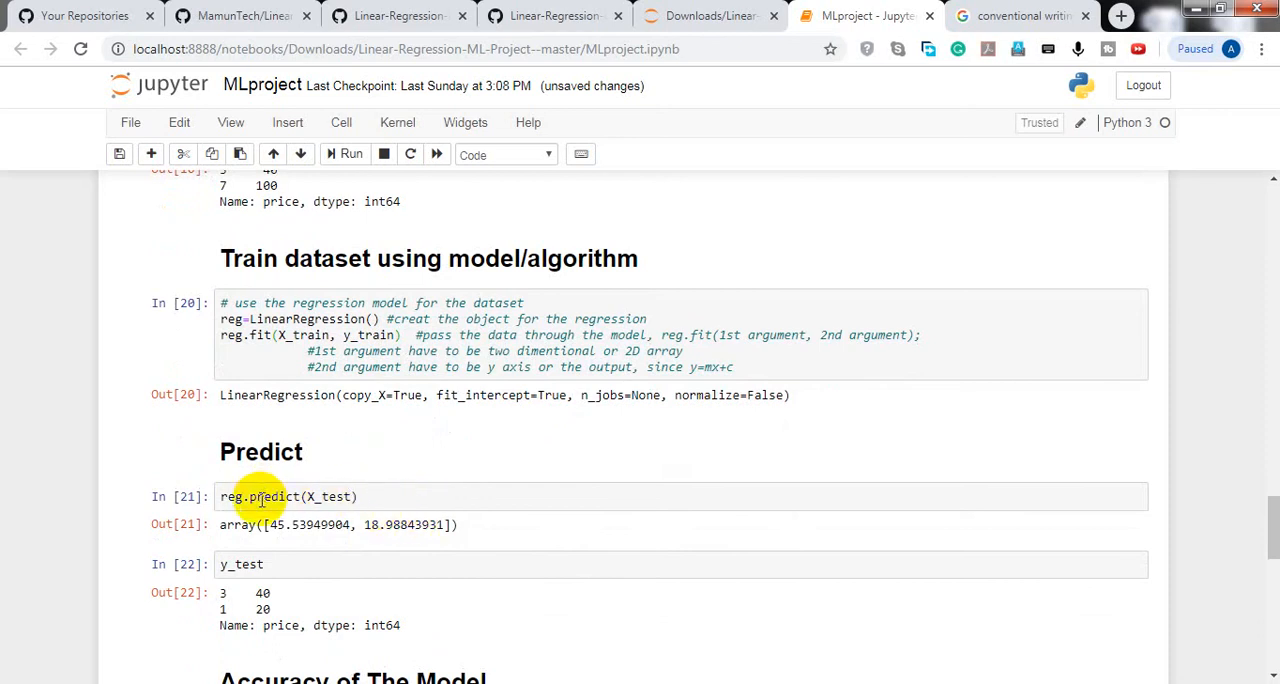
mouse_move(340, 497)
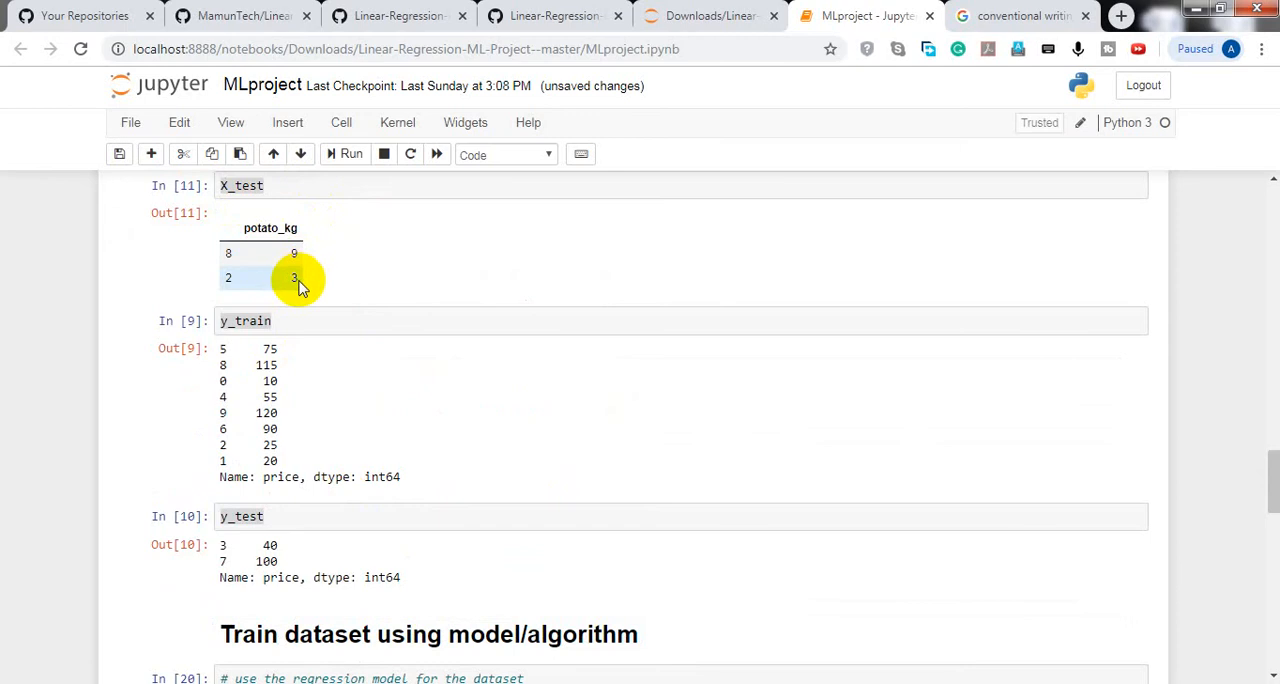
scroll(down, 3)
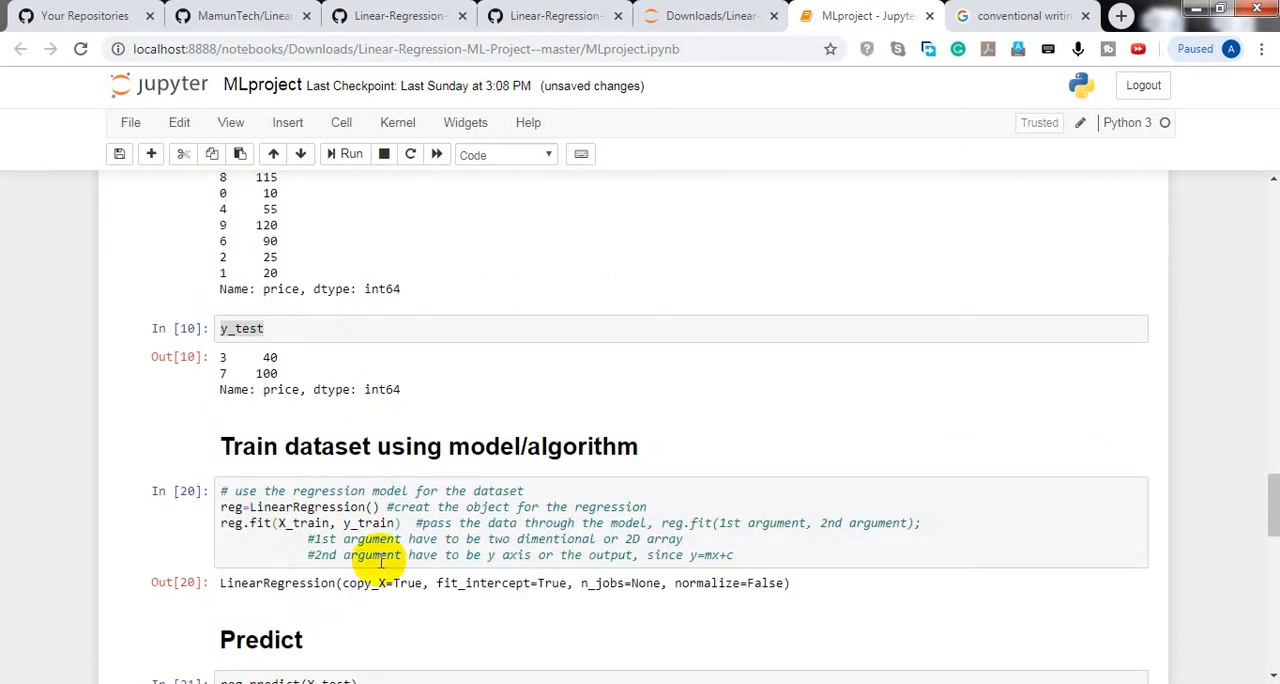
scroll(down, 3)
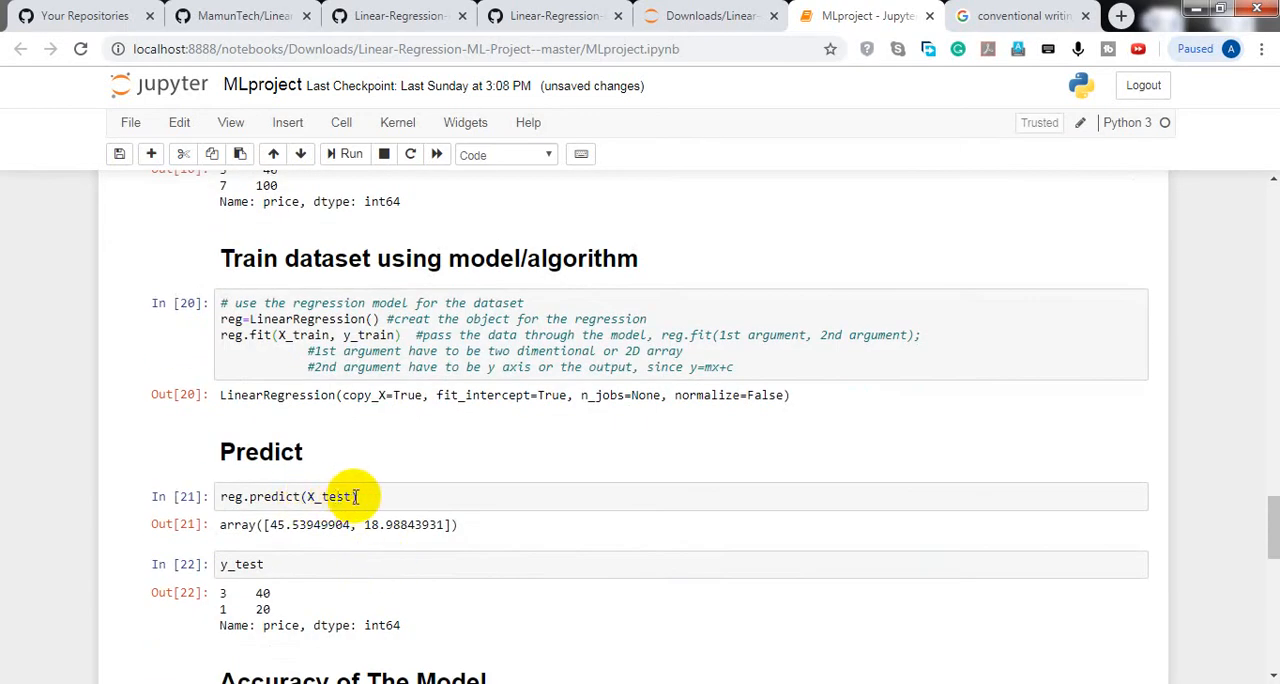
mouse_move(275, 525)
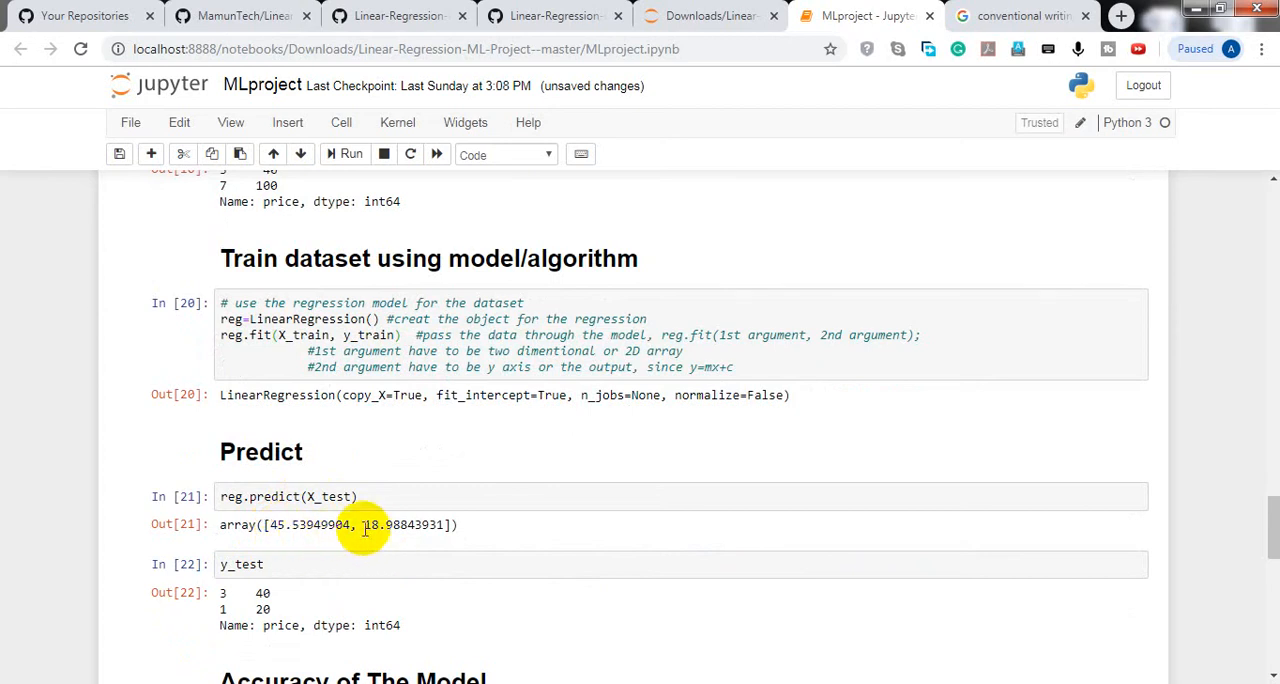
mouse_move(397, 531)
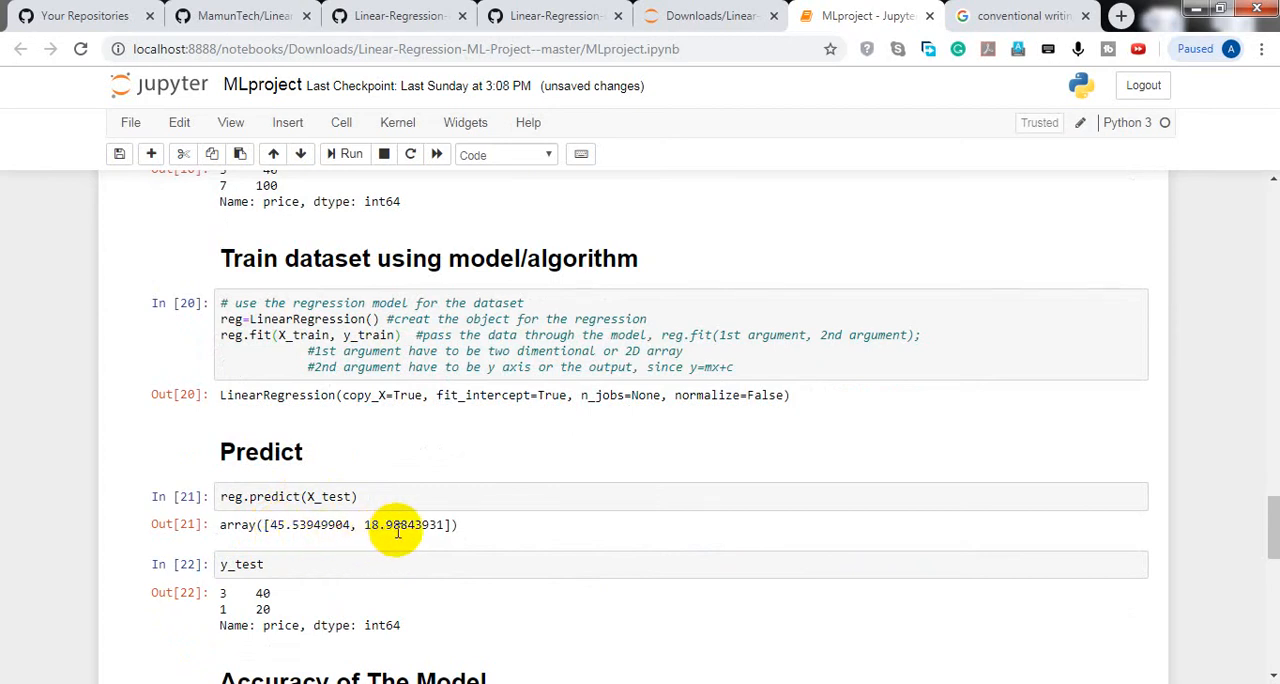
scroll(down, 3)
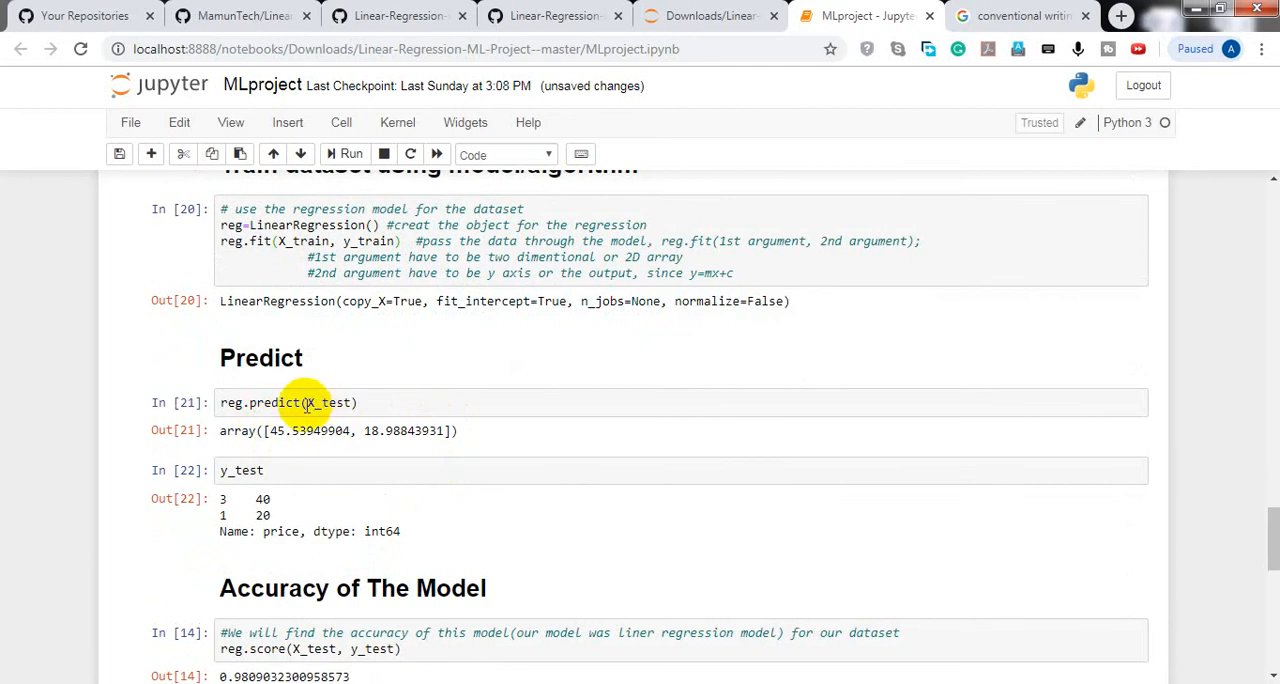
double_click(328, 402)
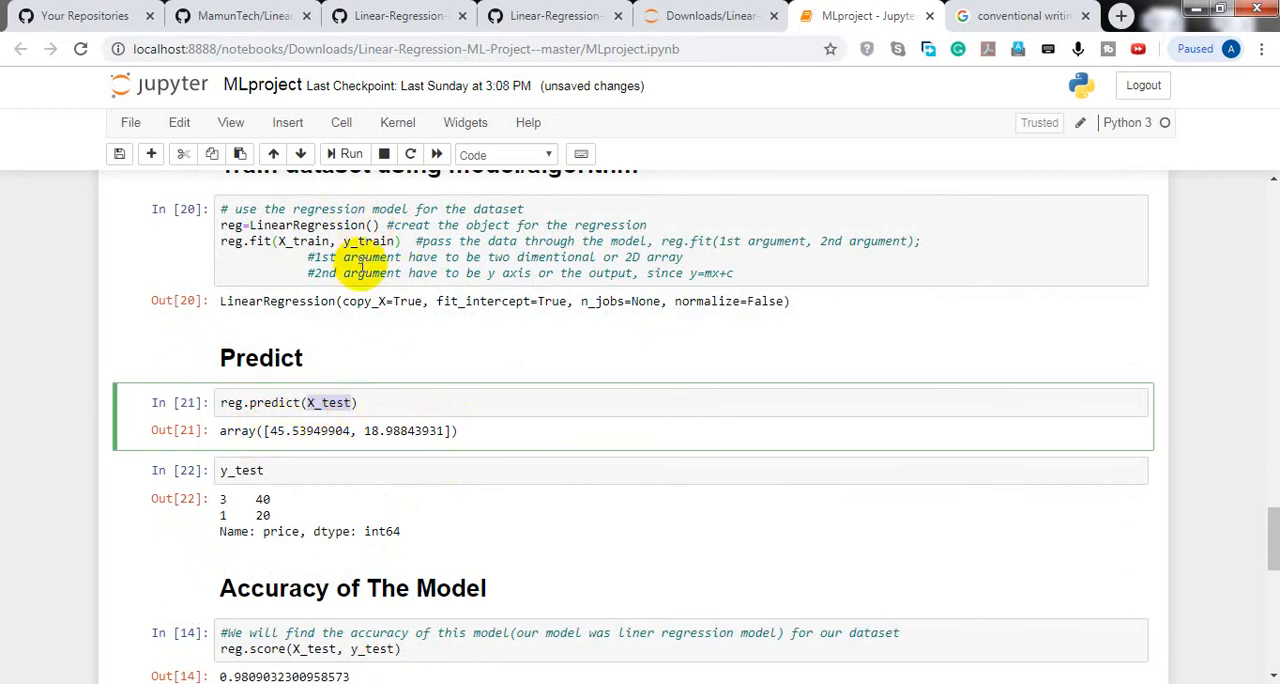
mouse_move(332, 338)
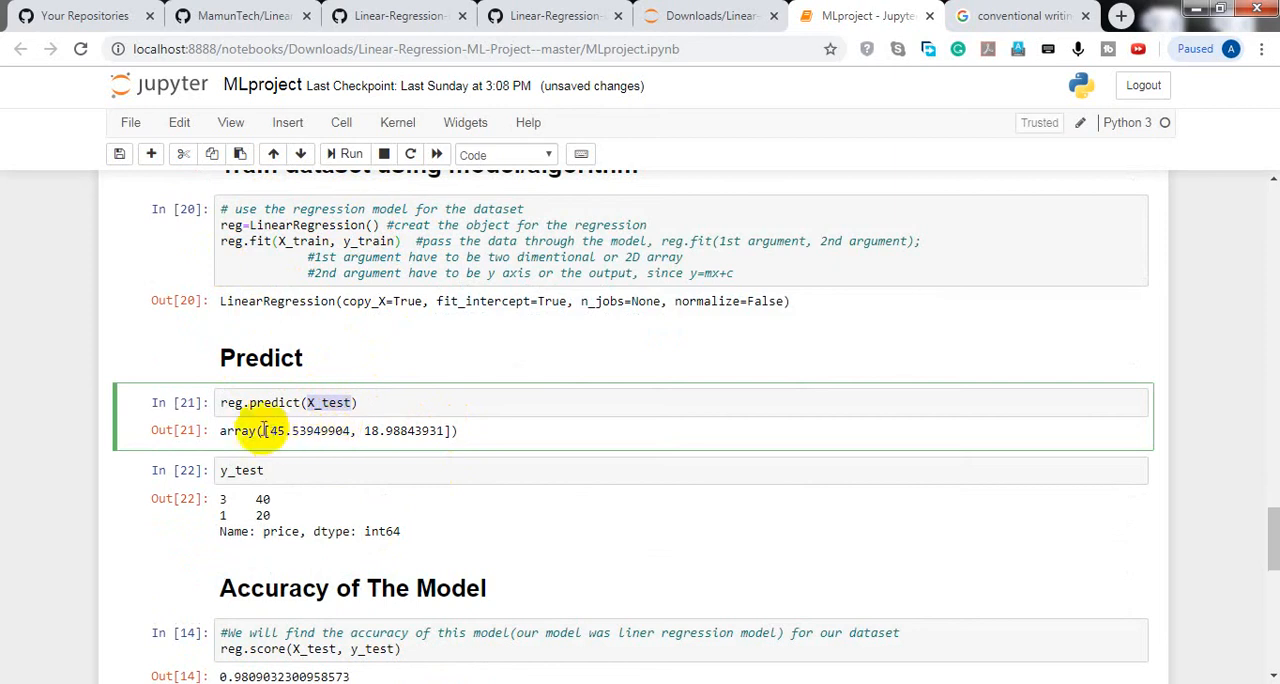
mouse_move(408, 466)
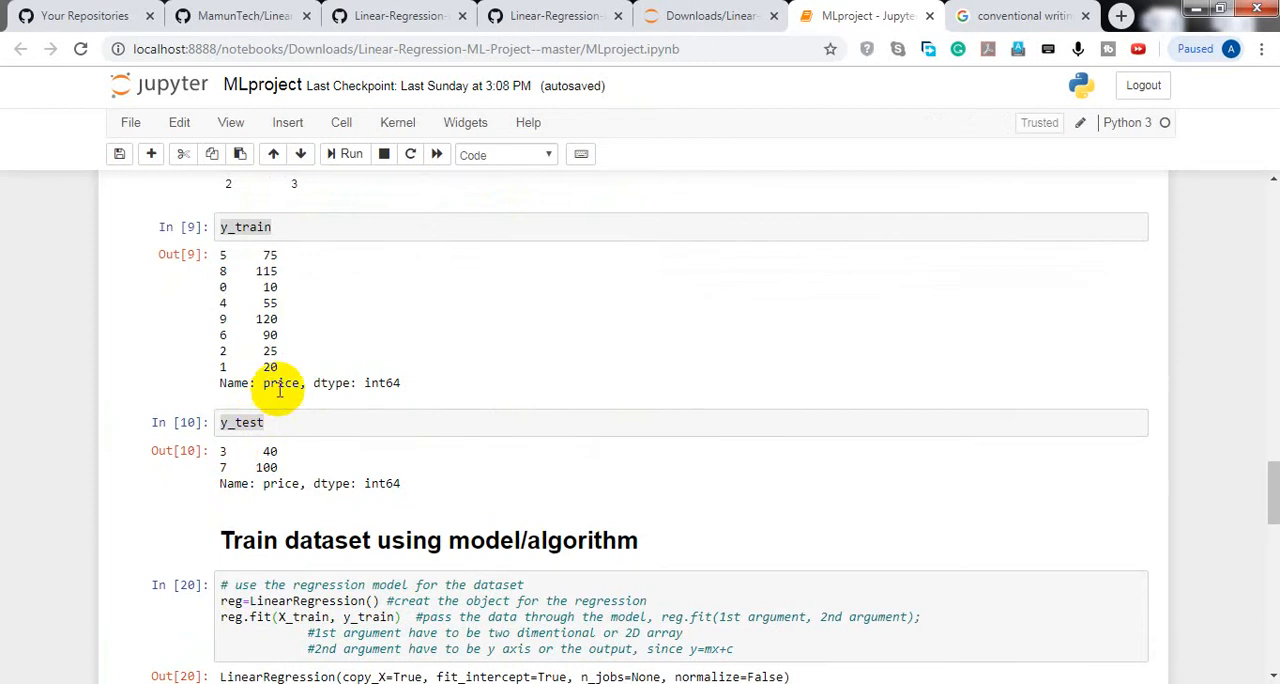
Step: Re-run the test-price cell and scroll on to the 1.15 kg prediction of about 8.07
scroll(down, 3)
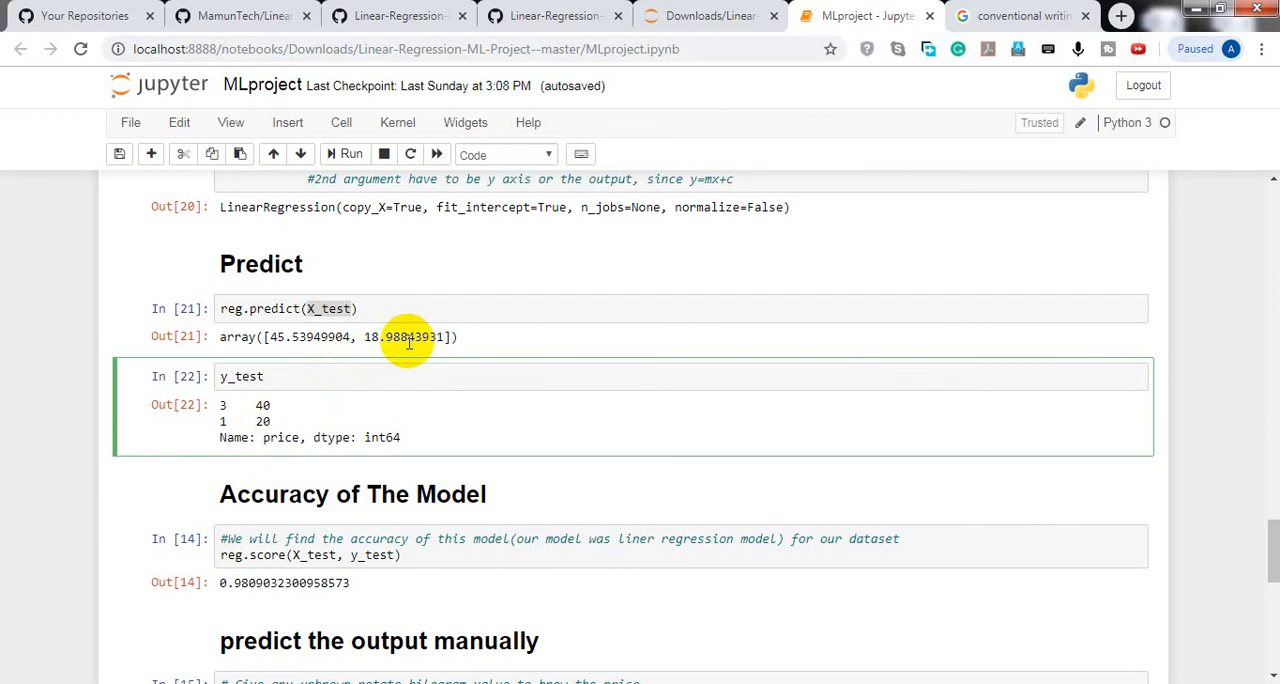
click(265, 376)
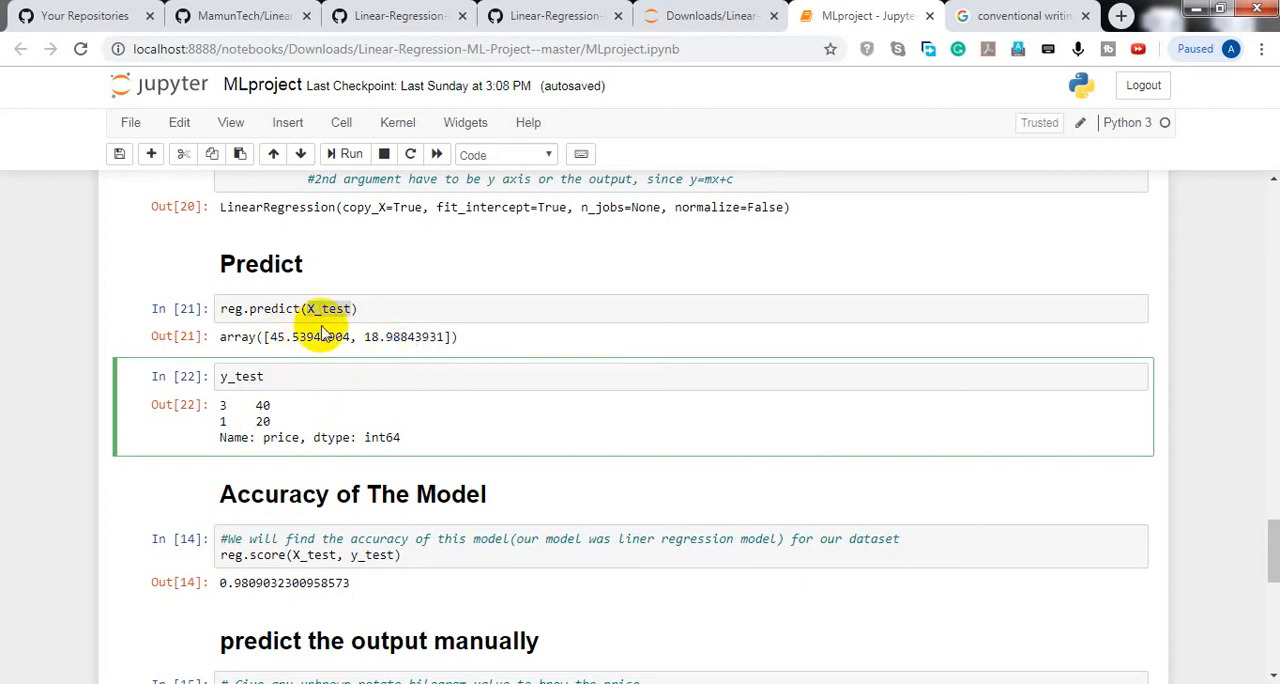
mouse_move(295, 400)
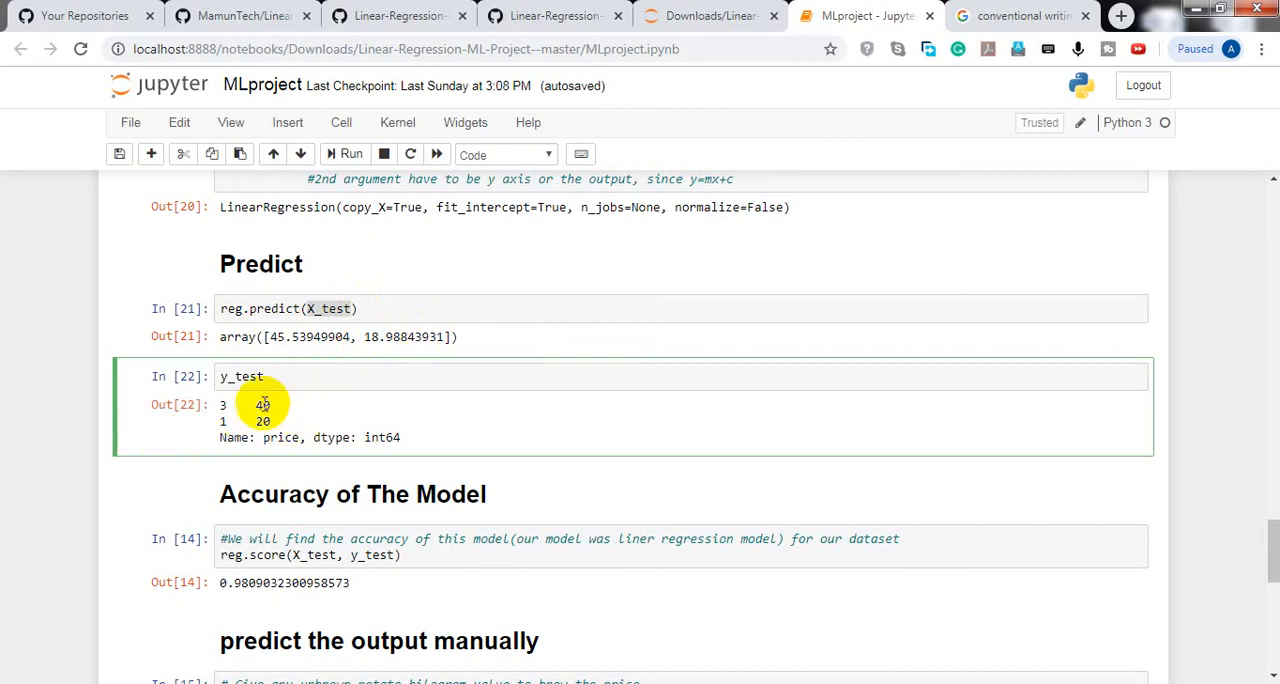
scroll(down, 3)
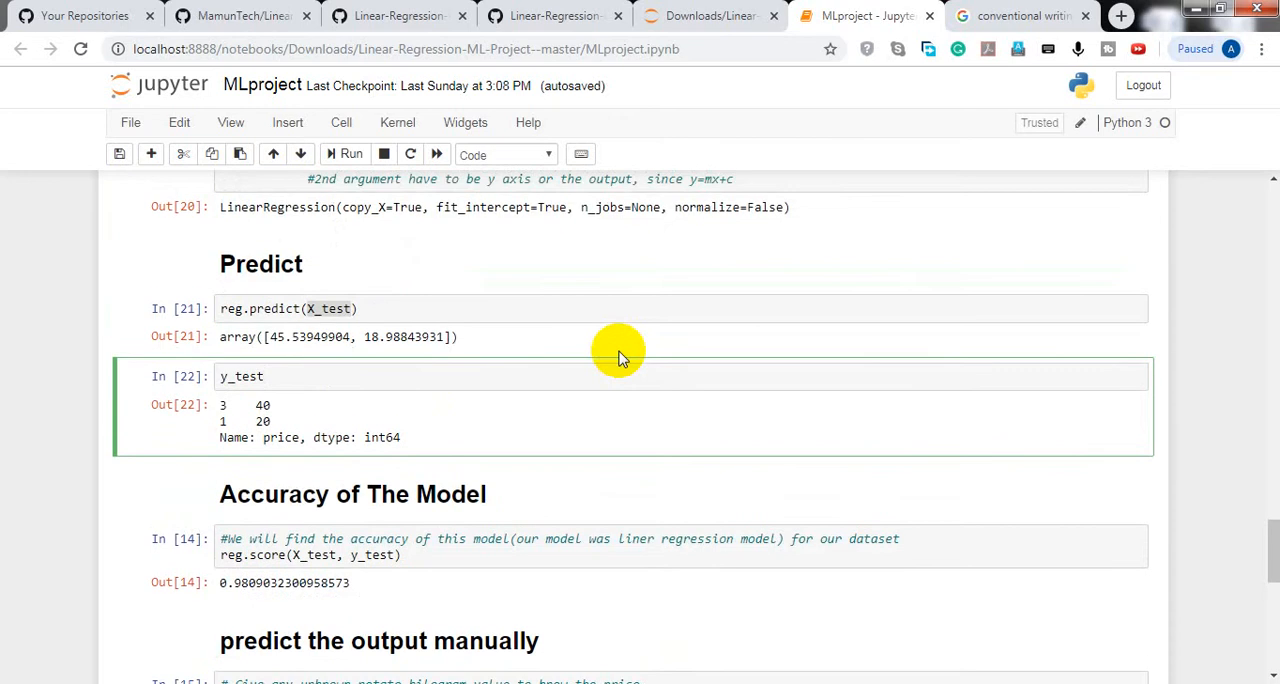
scroll(down, 3)
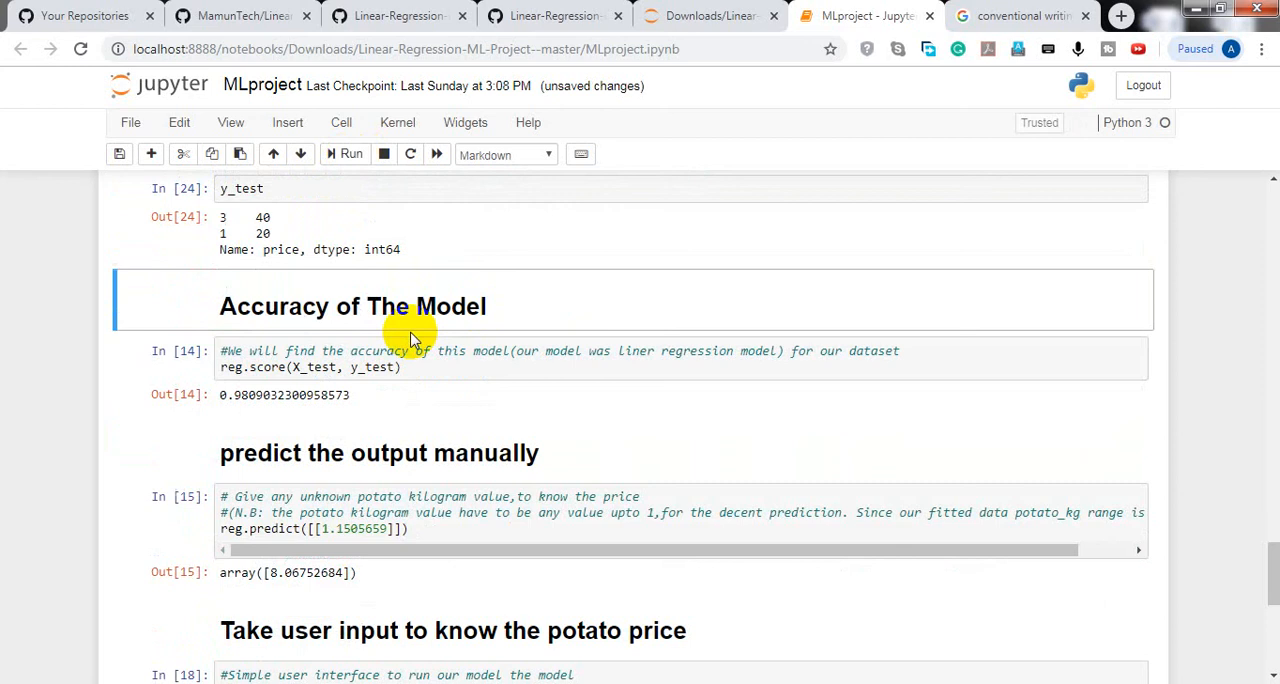
click(465, 367)
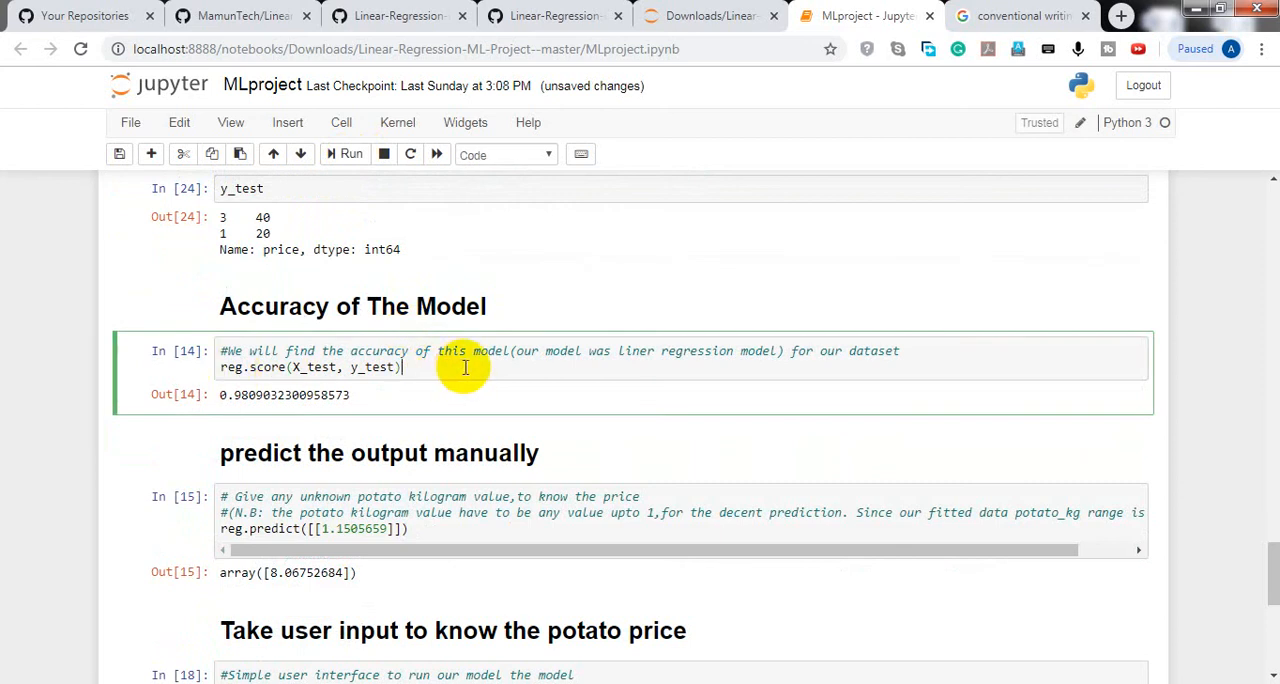
mouse_move(378, 395)
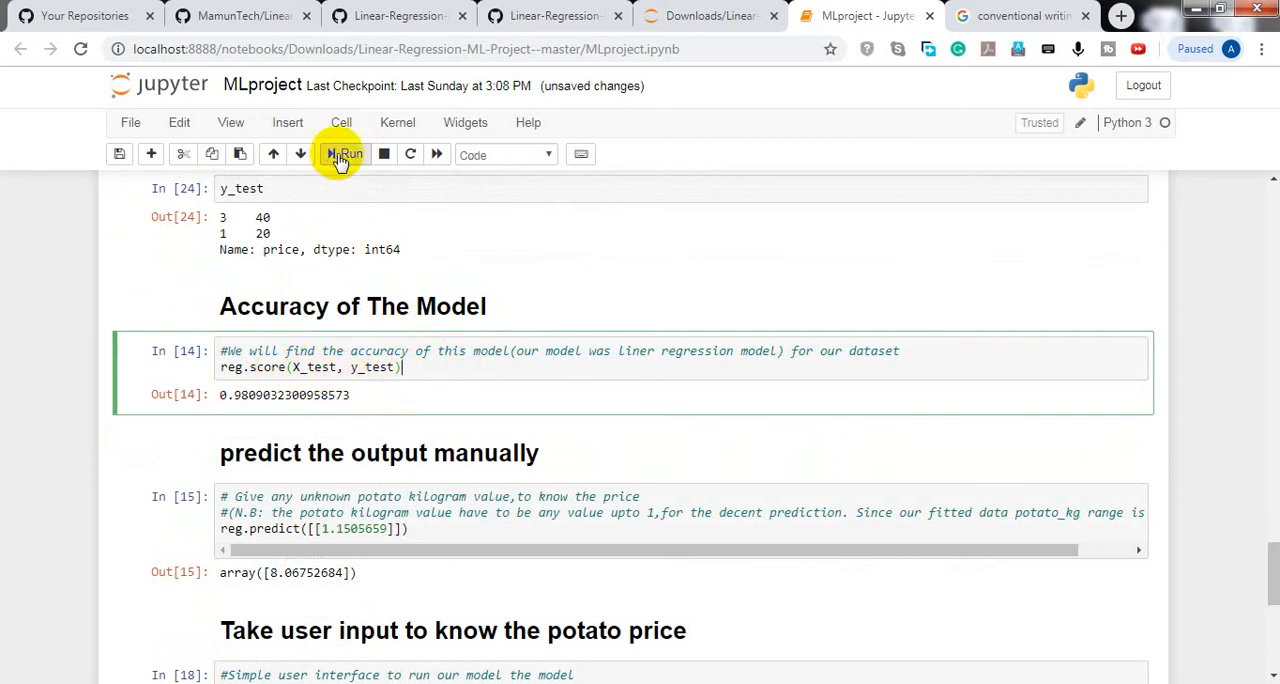
click(344, 153)
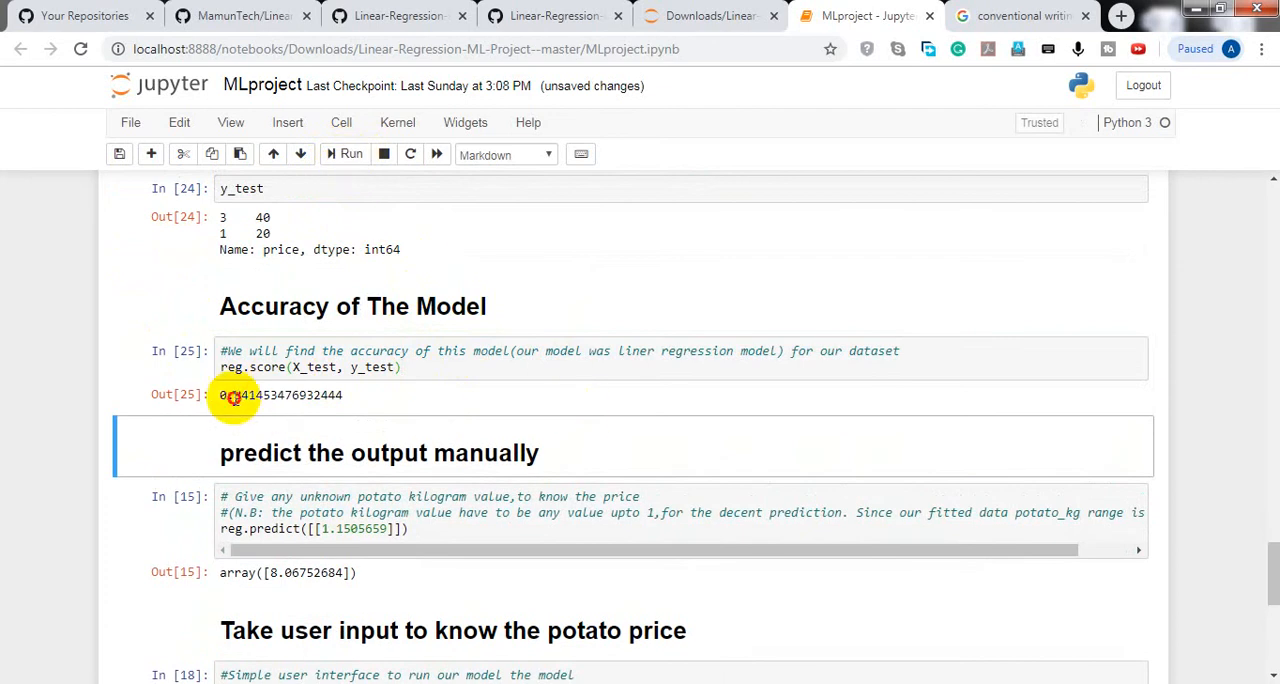
double_click(248, 395)
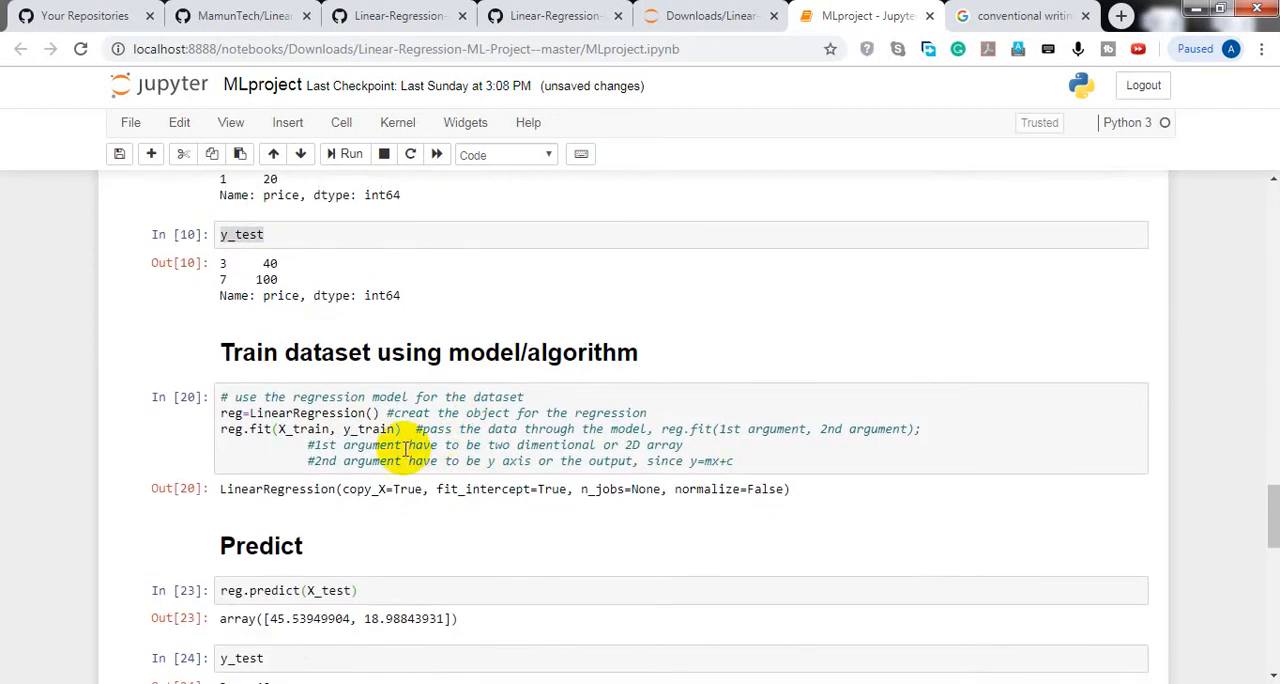
Step: Re-run train_test_split for a new random split and display the new X_train and X_test
scroll(down, 3)
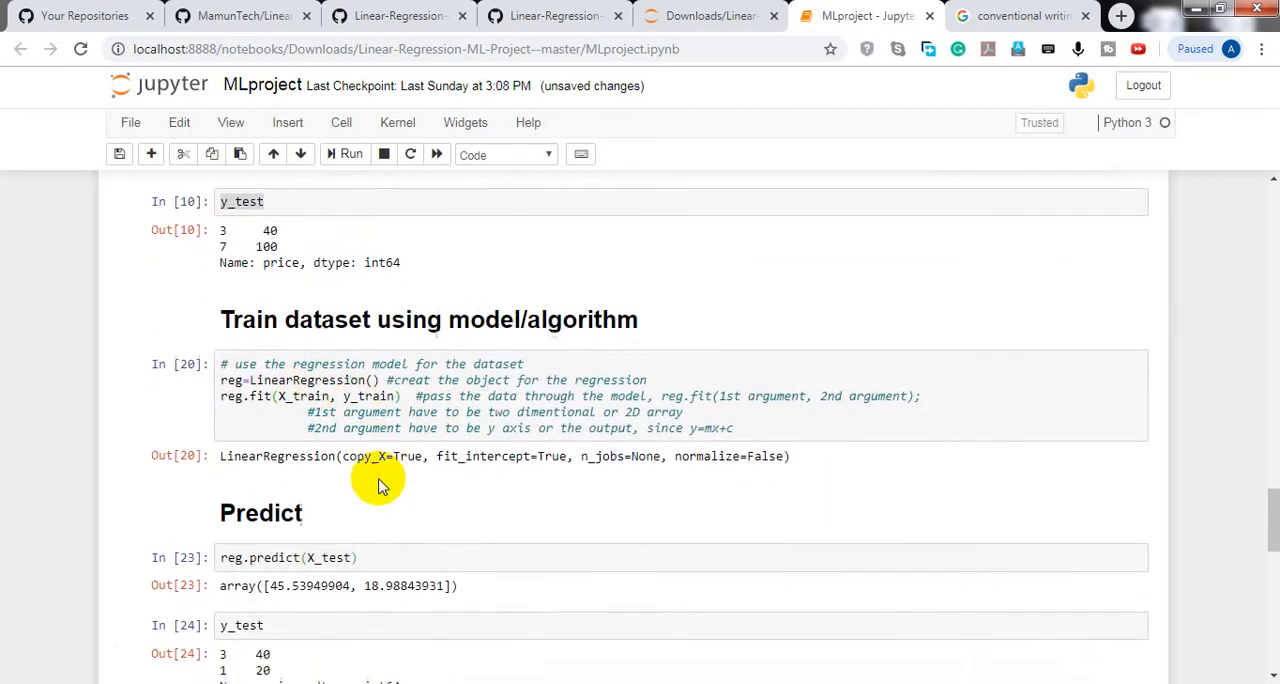
scroll(down, 3)
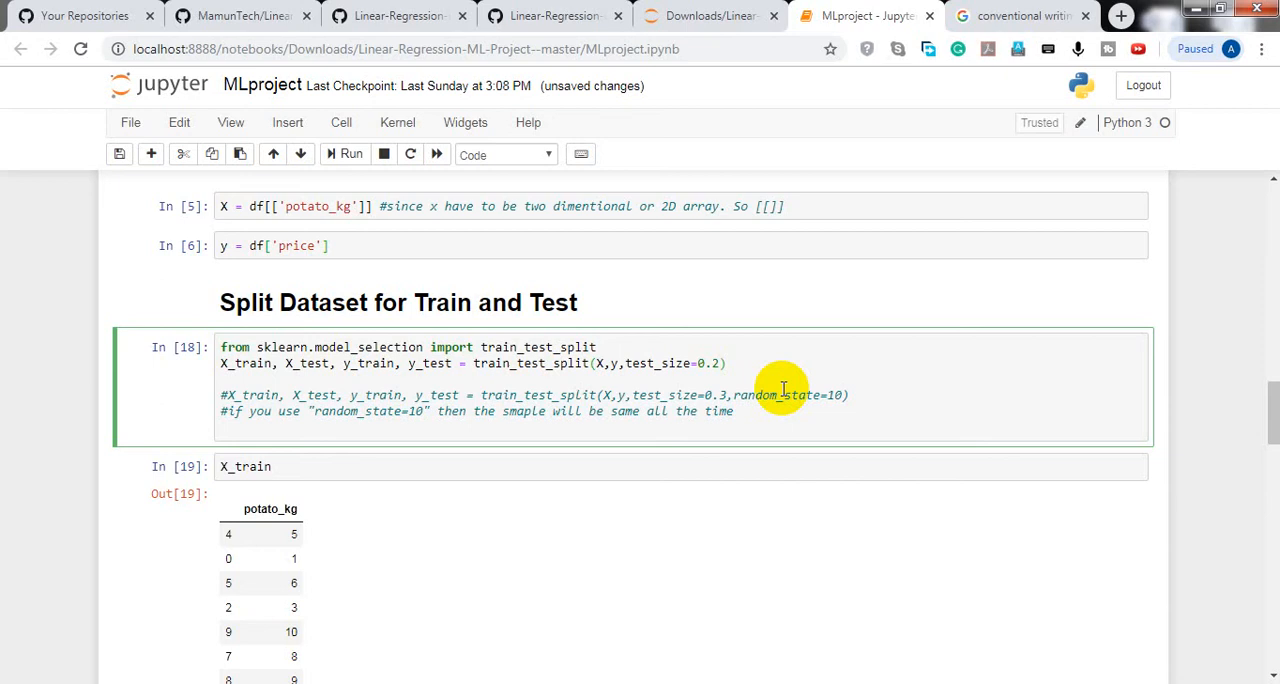
mouse_move(290, 630)
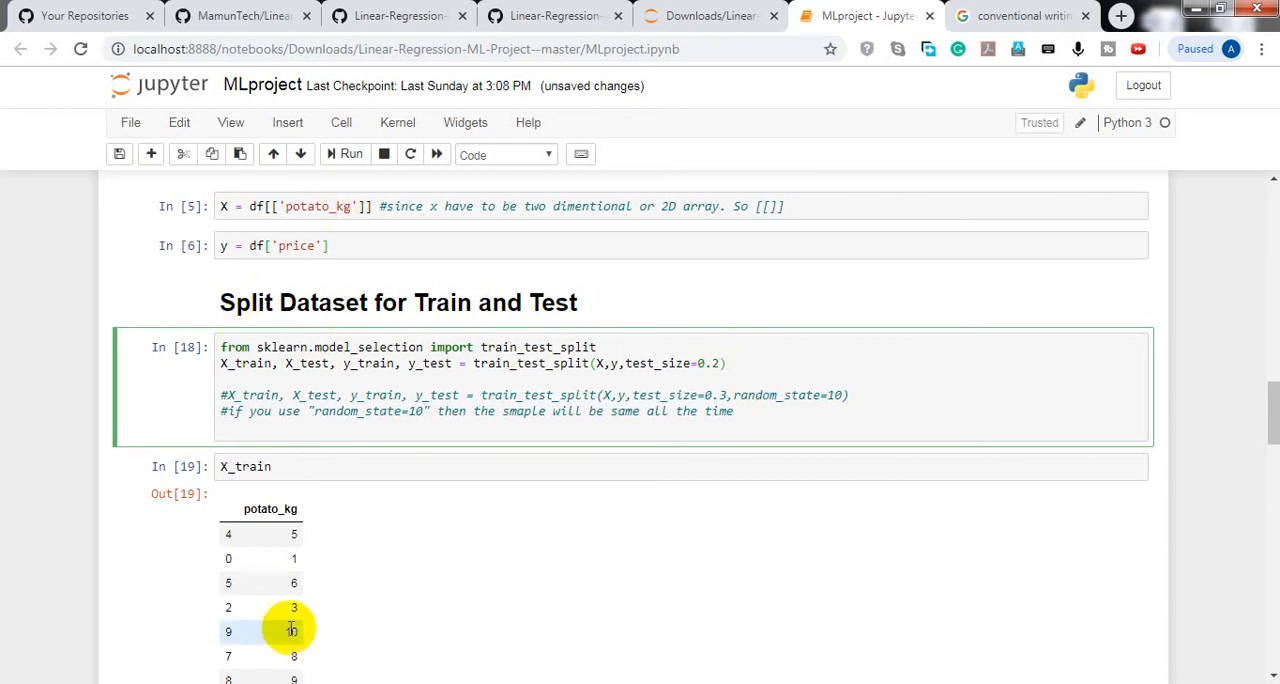
click(345, 154)
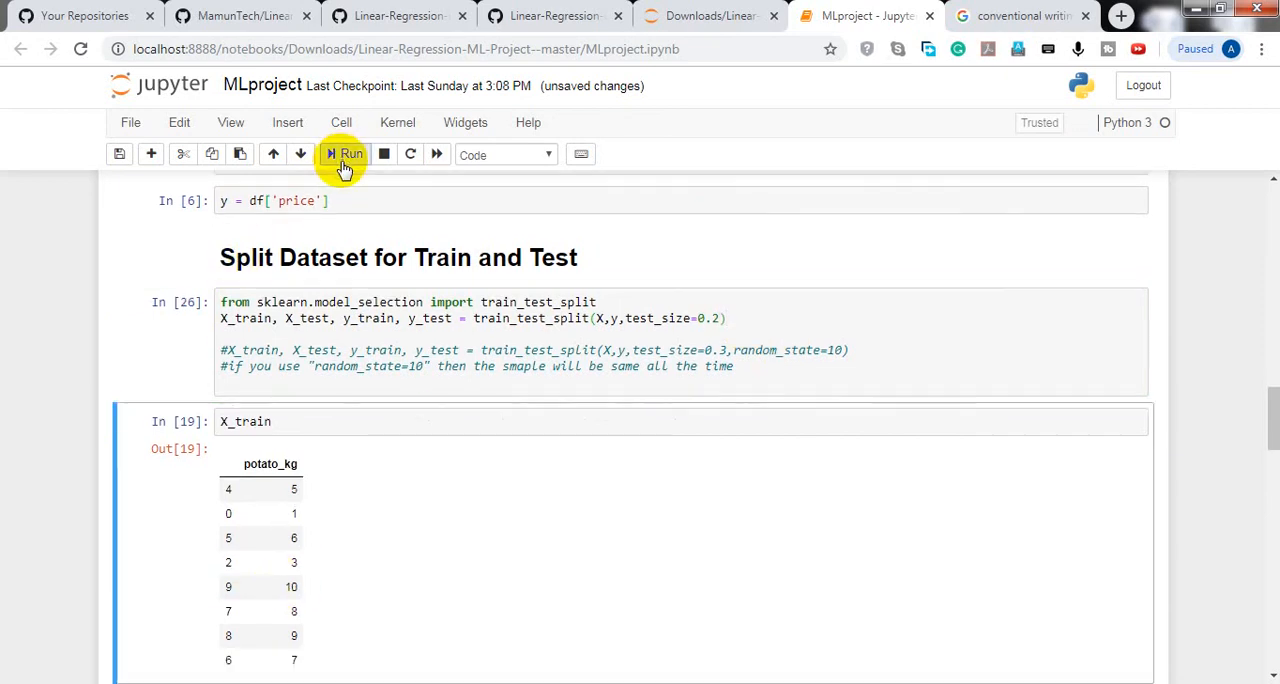
scroll(down, 3)
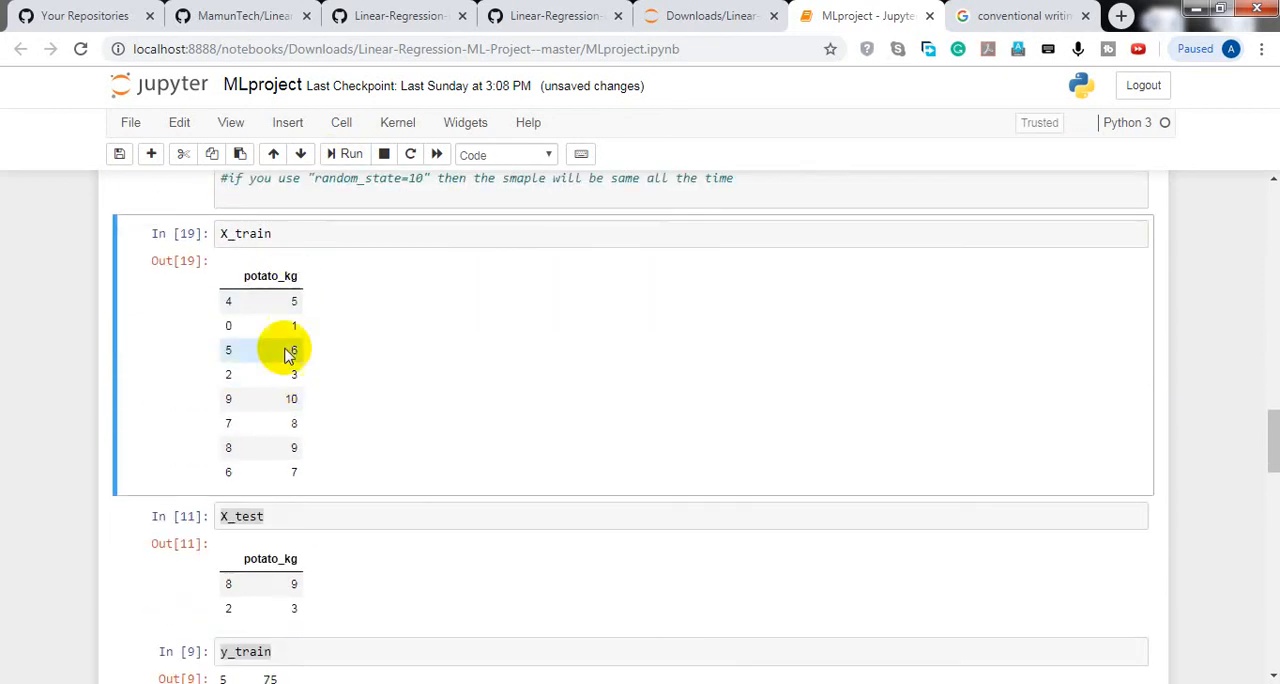
click(345, 154)
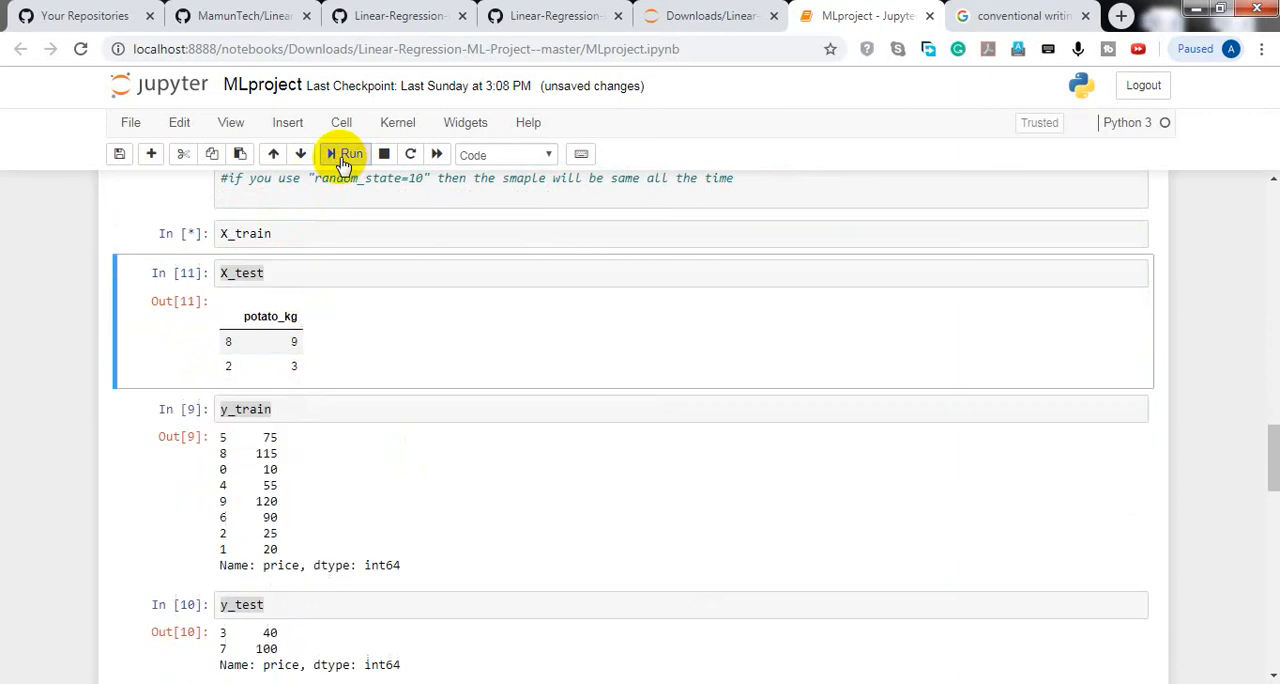
click(344, 153)
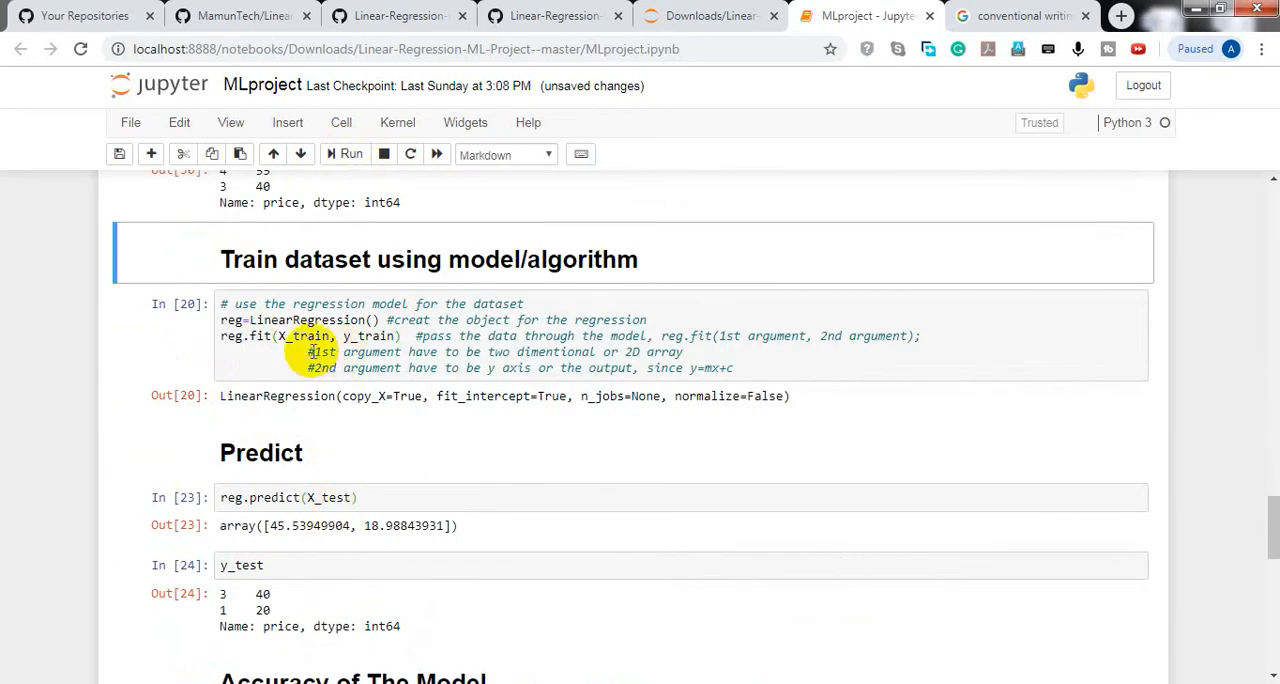
Step: Retrain the regression and predict about 59.5 and 46.3 against actual prices 55 and 40
click(350, 153)
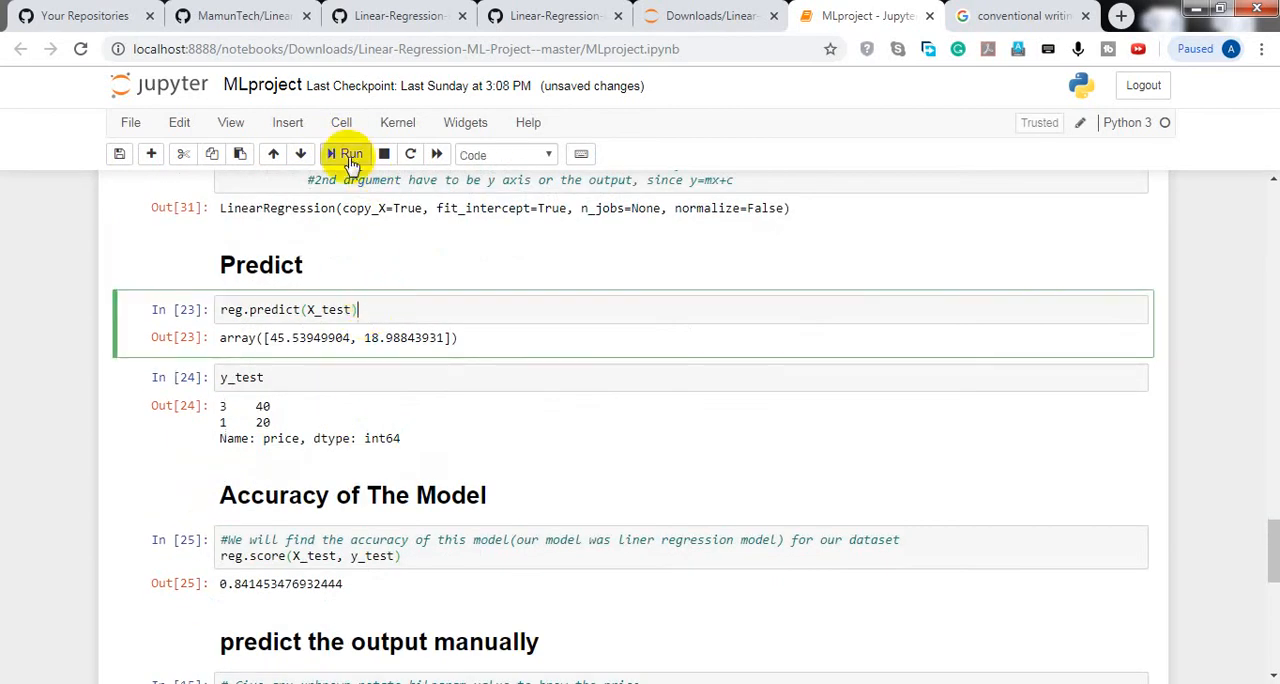
click(345, 153)
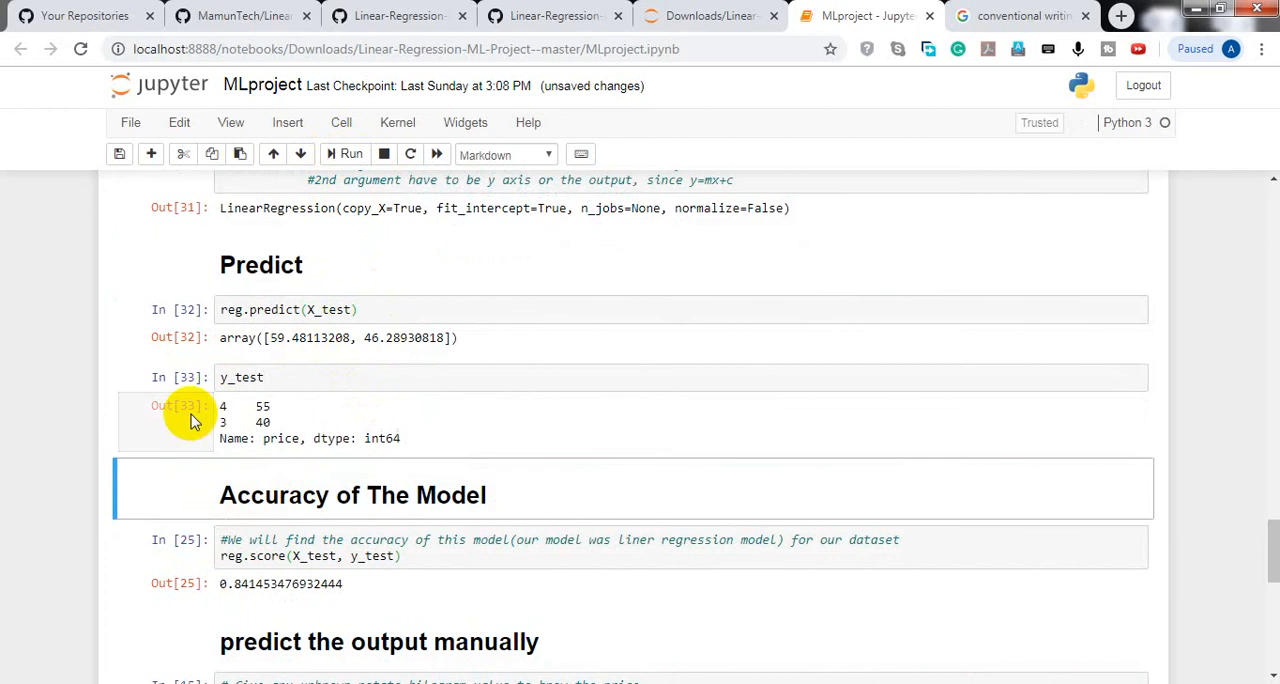
scroll(down, 3)
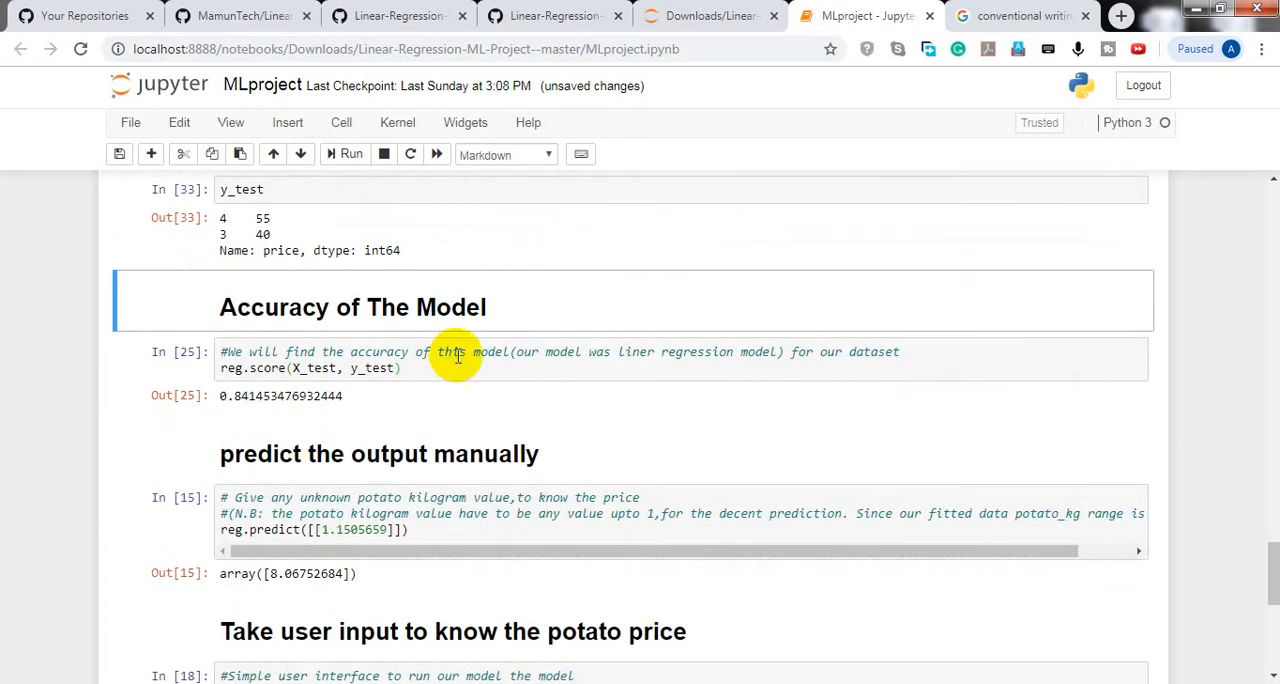
click(344, 153)
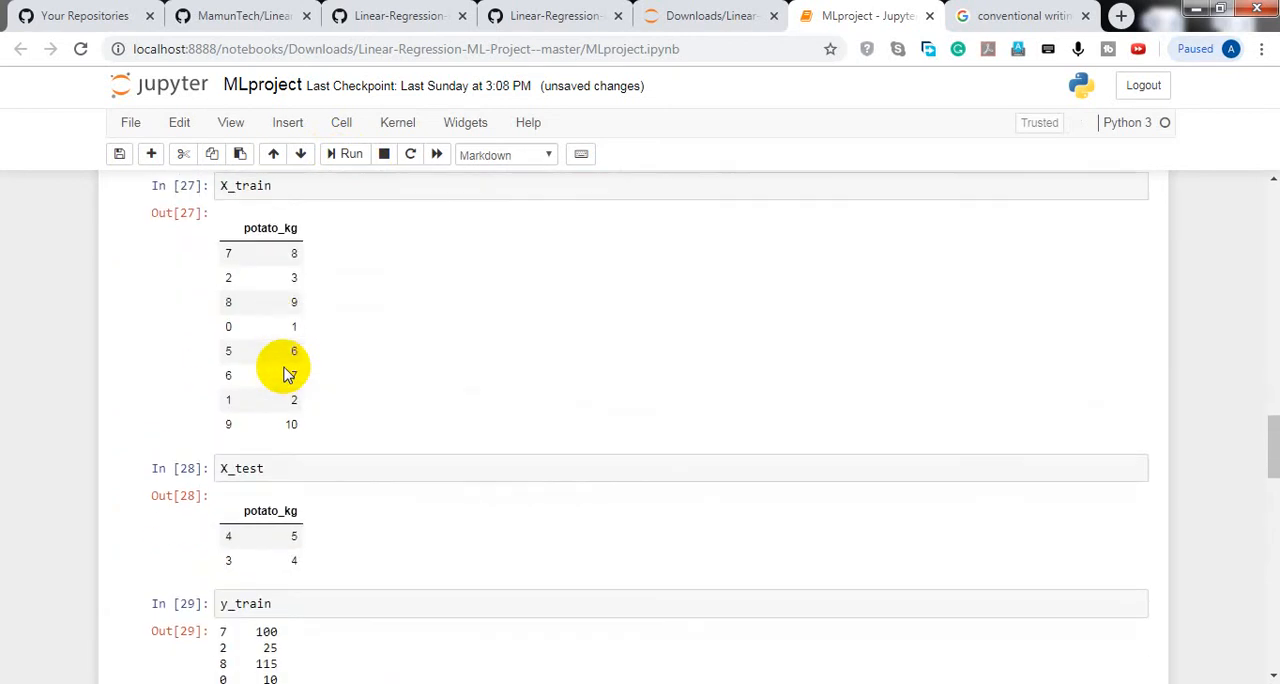
scroll(down, 3)
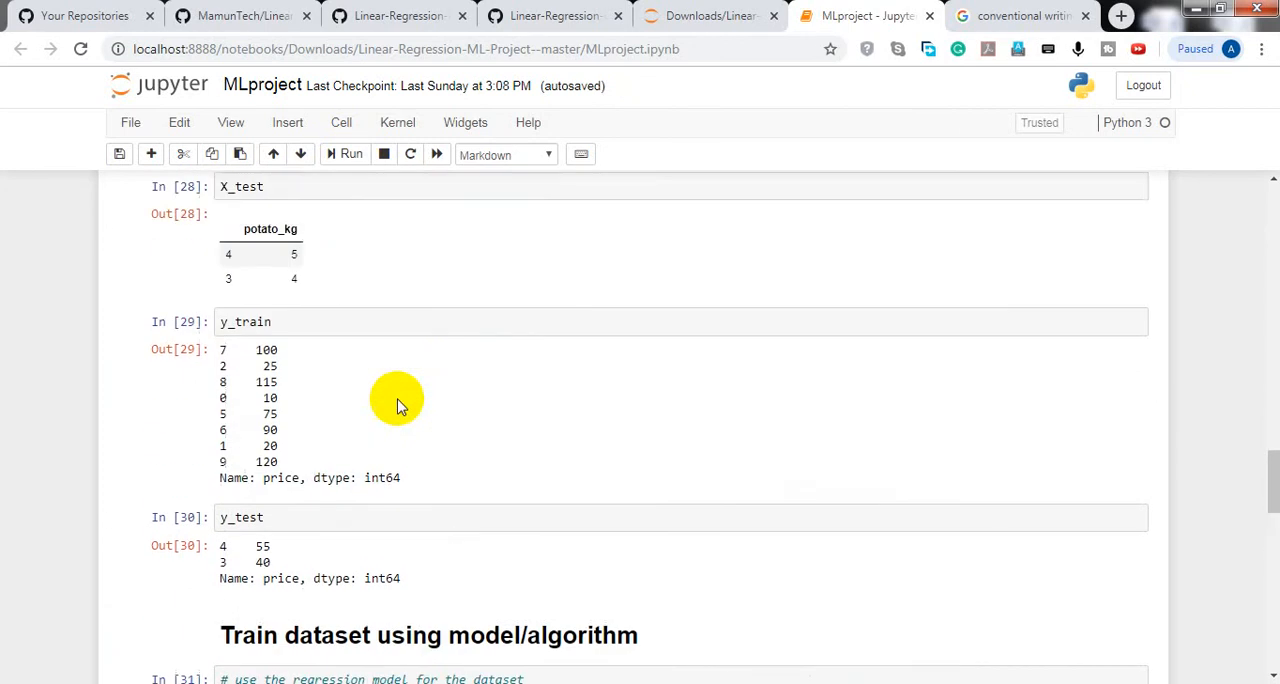
Step: Draw another random train/test split
scroll(up, 3)
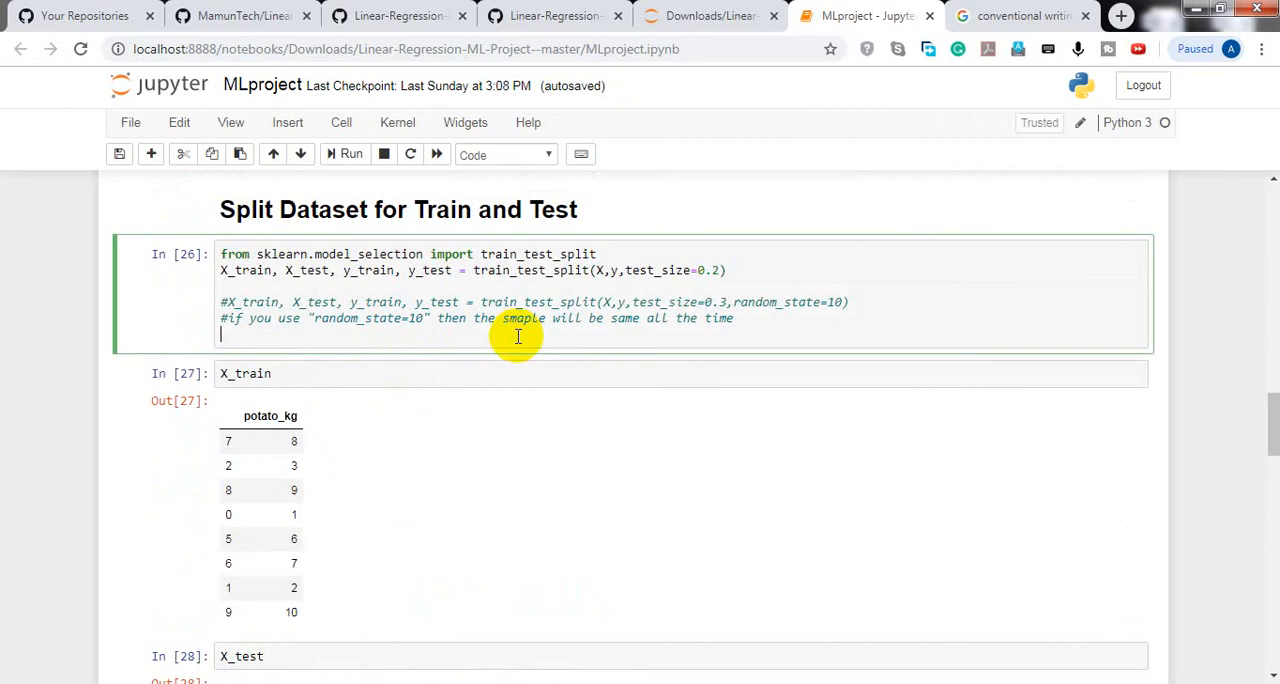
click(350, 154)
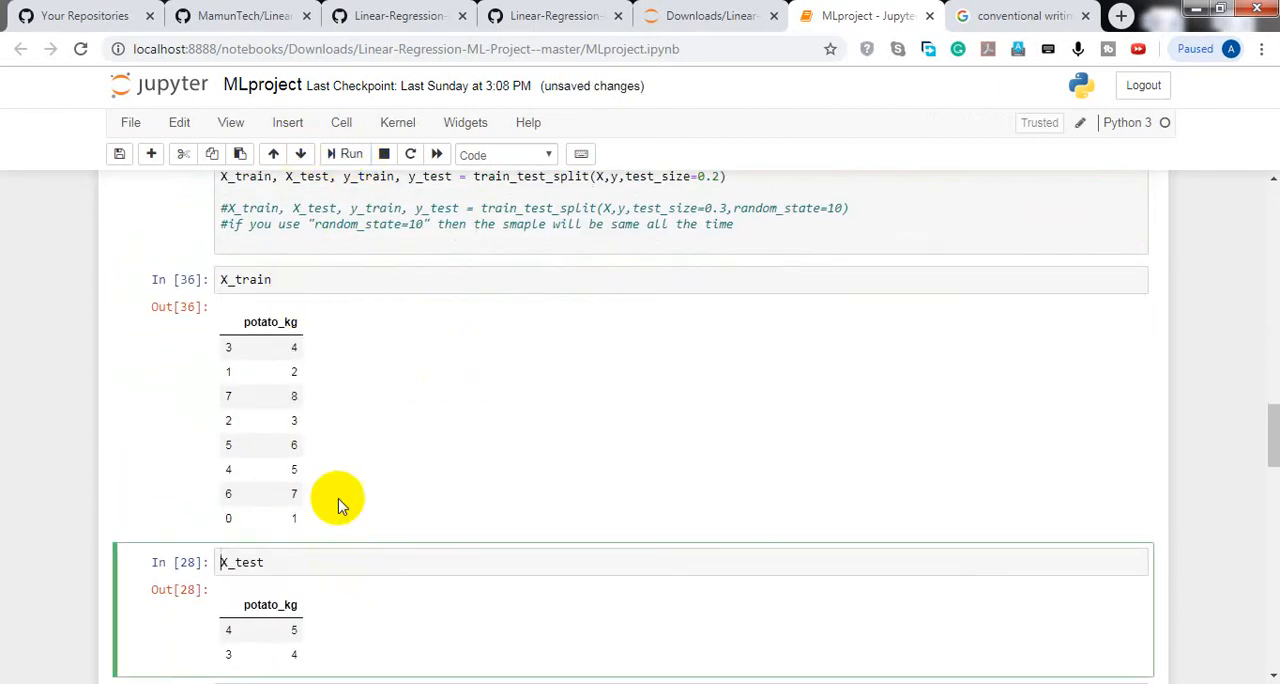
scroll(down, 3)
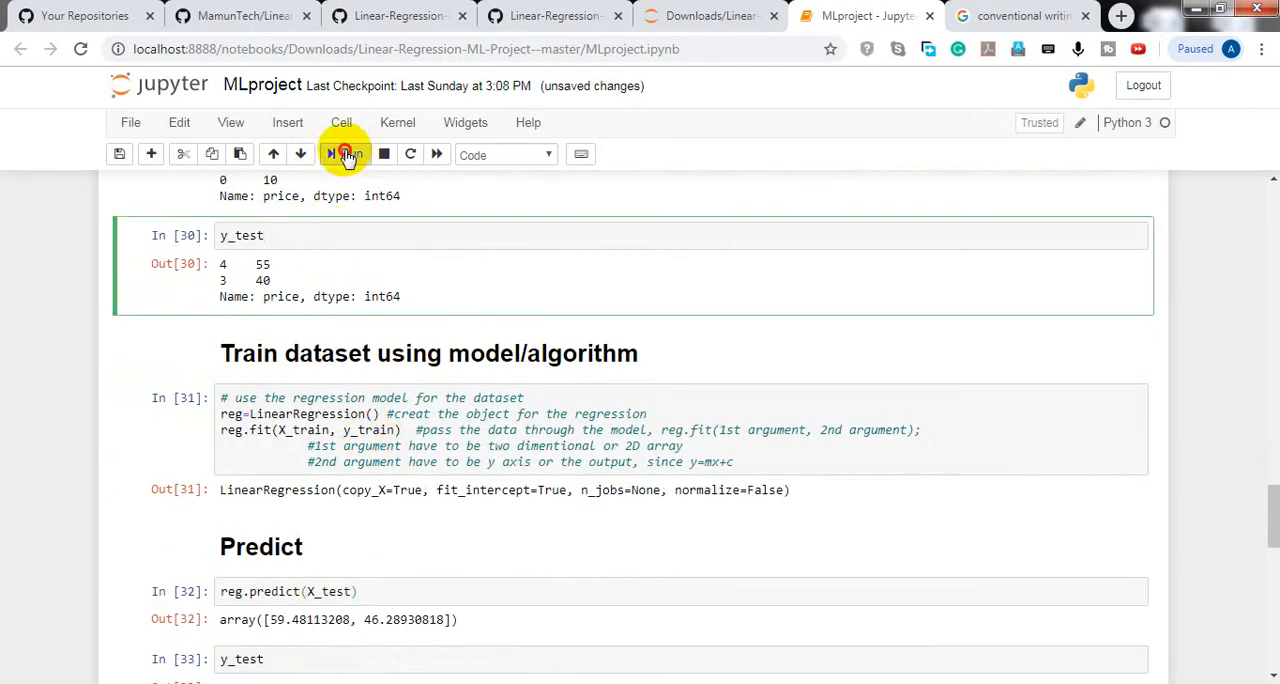
Step: Retrain and refresh predictions (126.8, 113.2 vs 120, 115) and the accuracy score of about -3.0
click(346, 154)
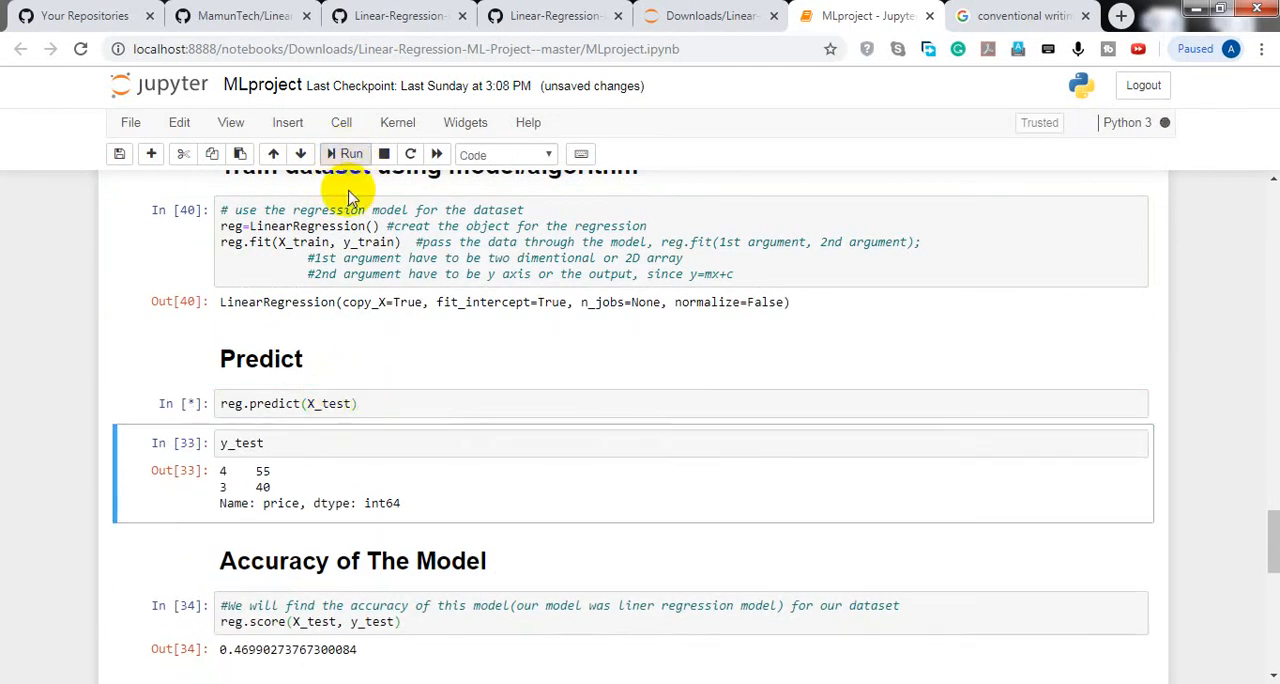
click(345, 154)
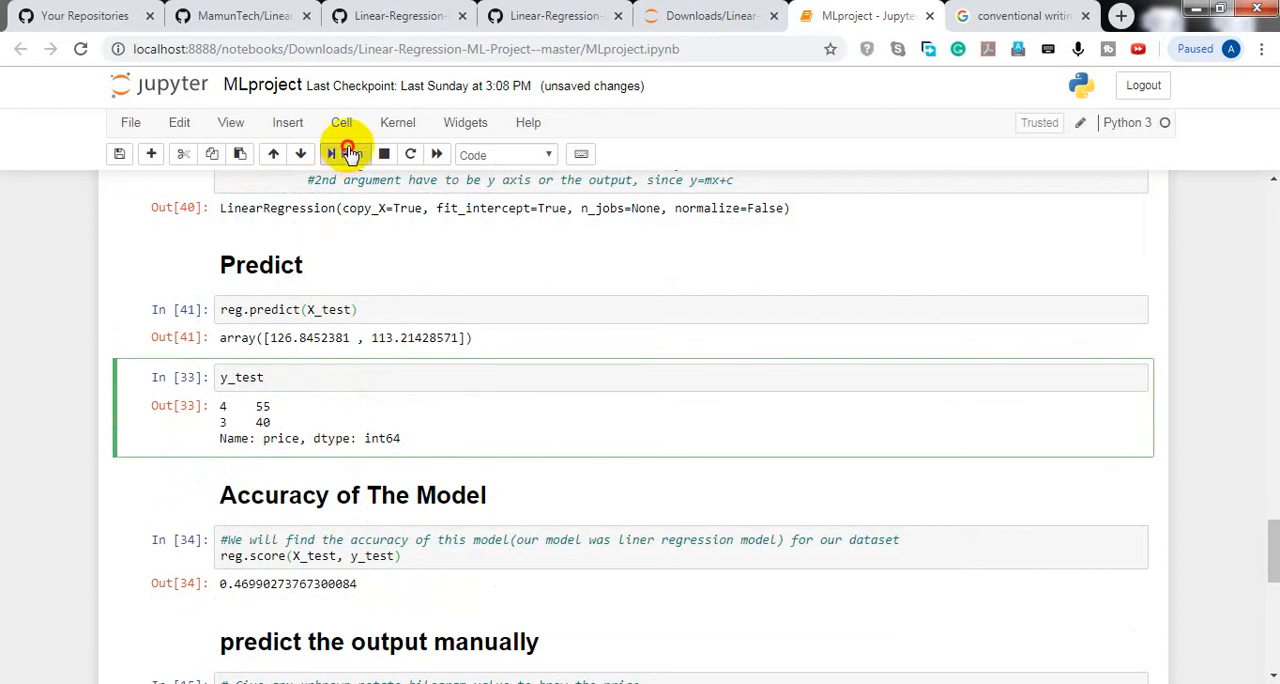
click(347, 153)
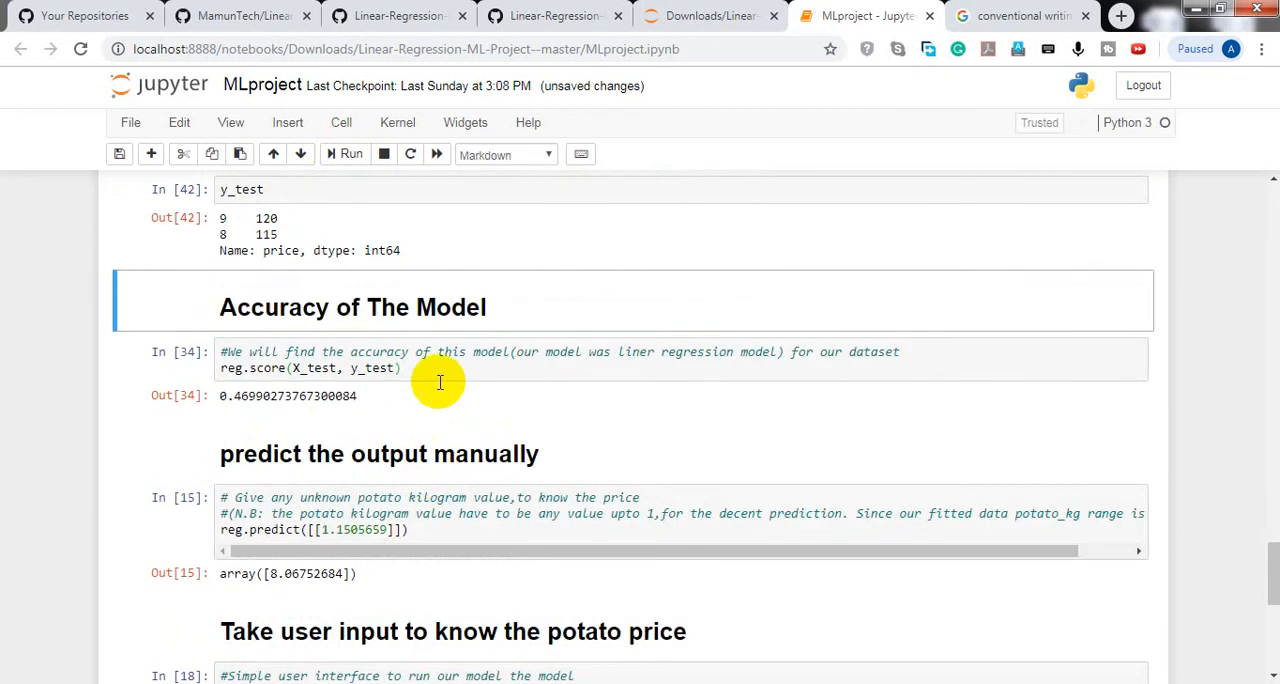
click(344, 153)
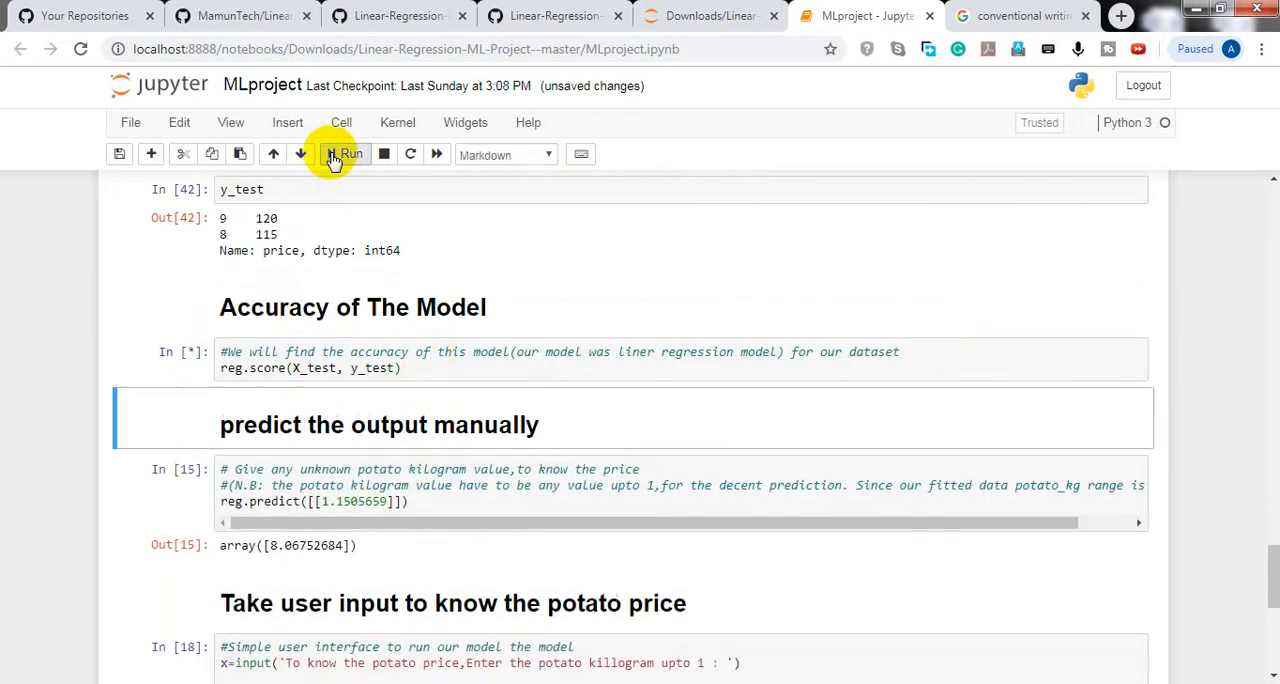
click(345, 153)
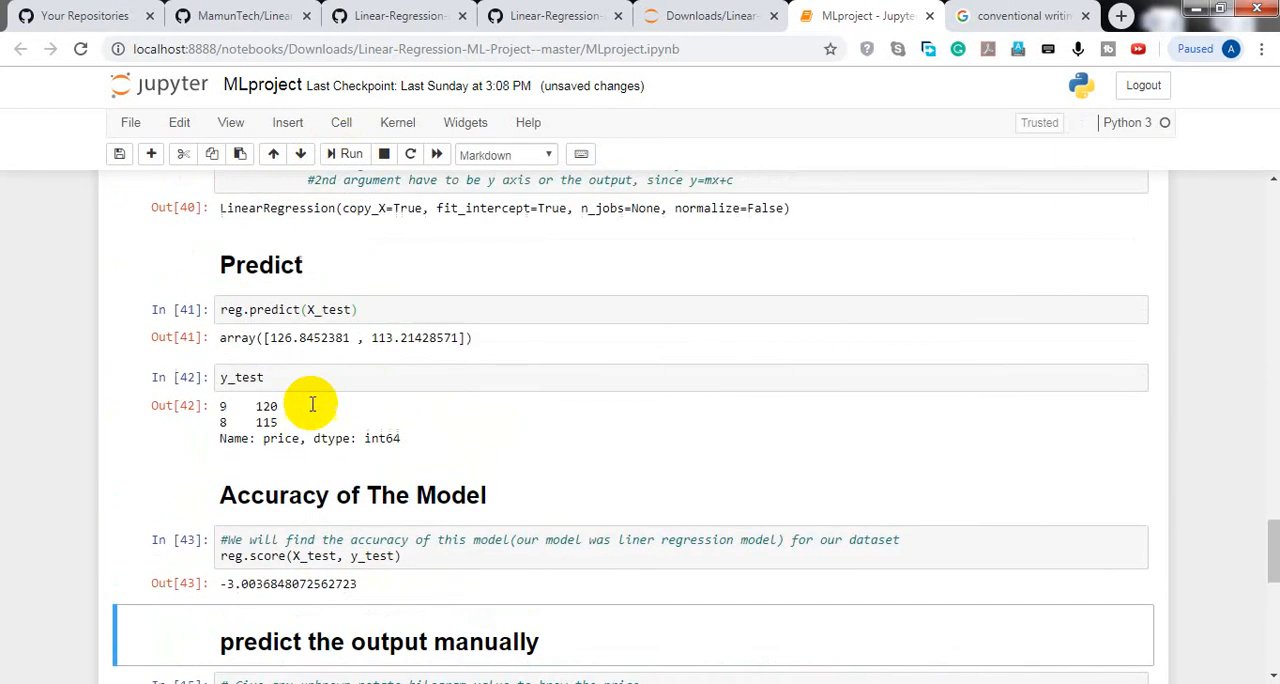
Step: Scroll up to the Split Dataset section and back down to the new training features
scroll(down, 3)
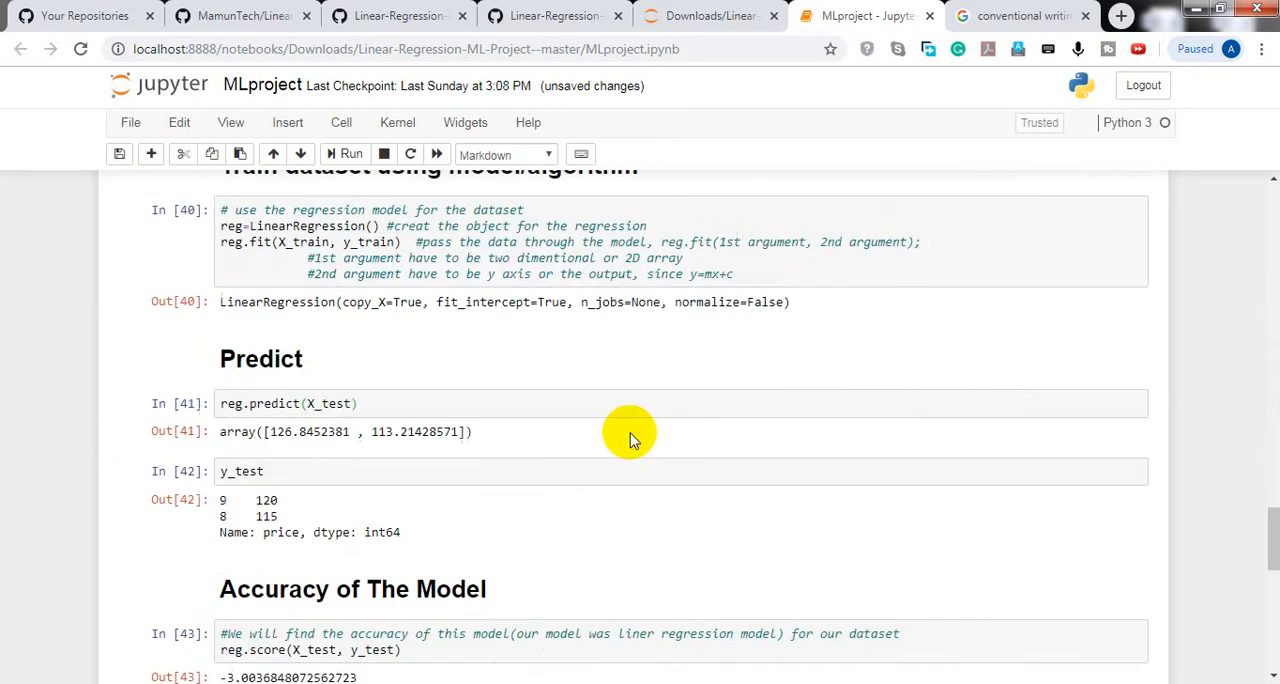
scroll(down, 3)
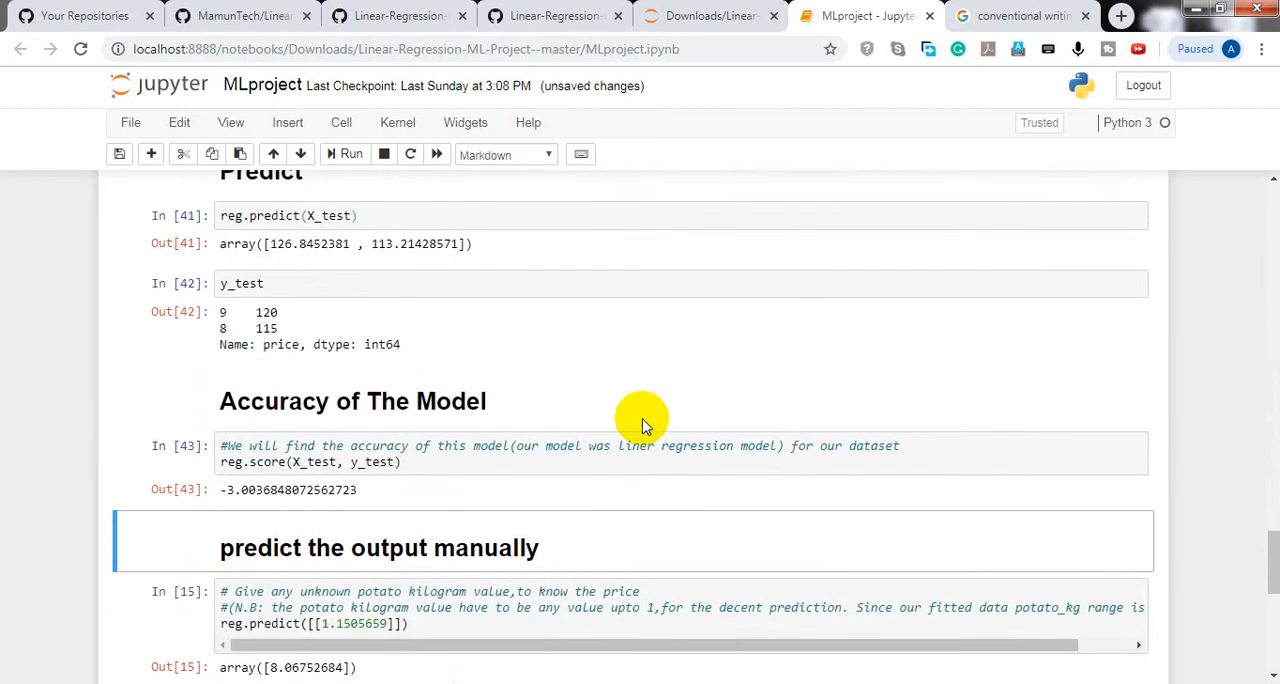
scroll(up, 3)
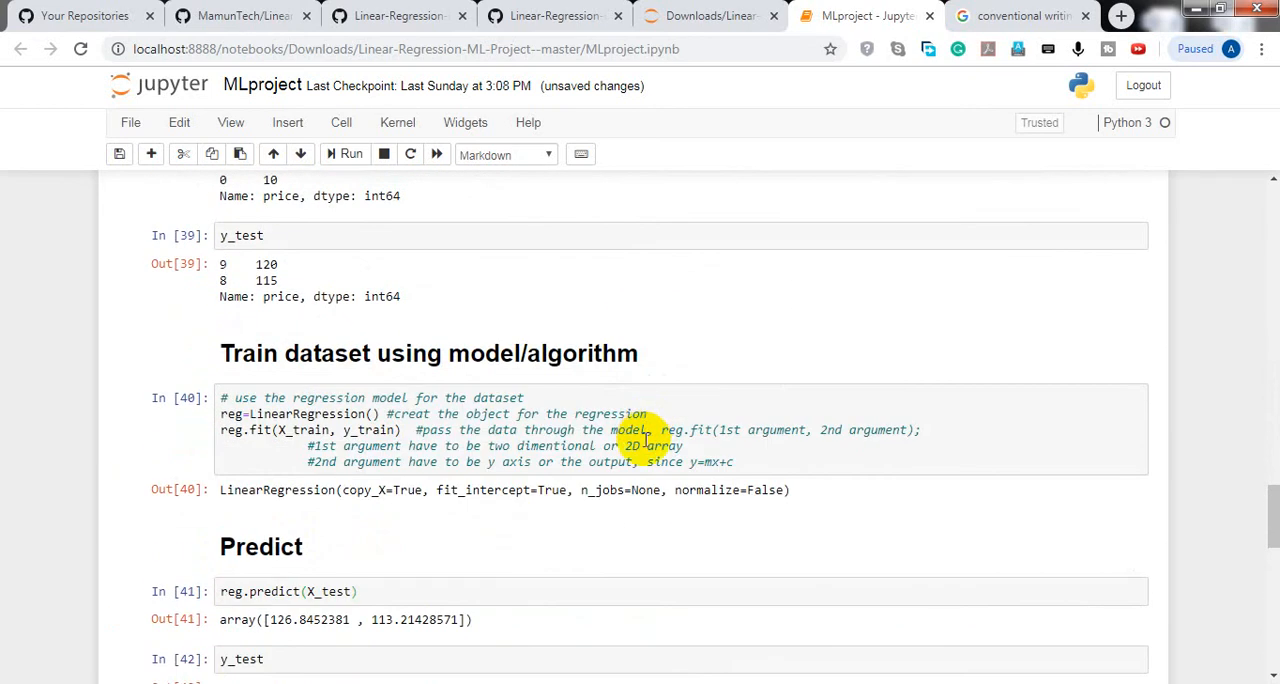
mouse_move(648, 440)
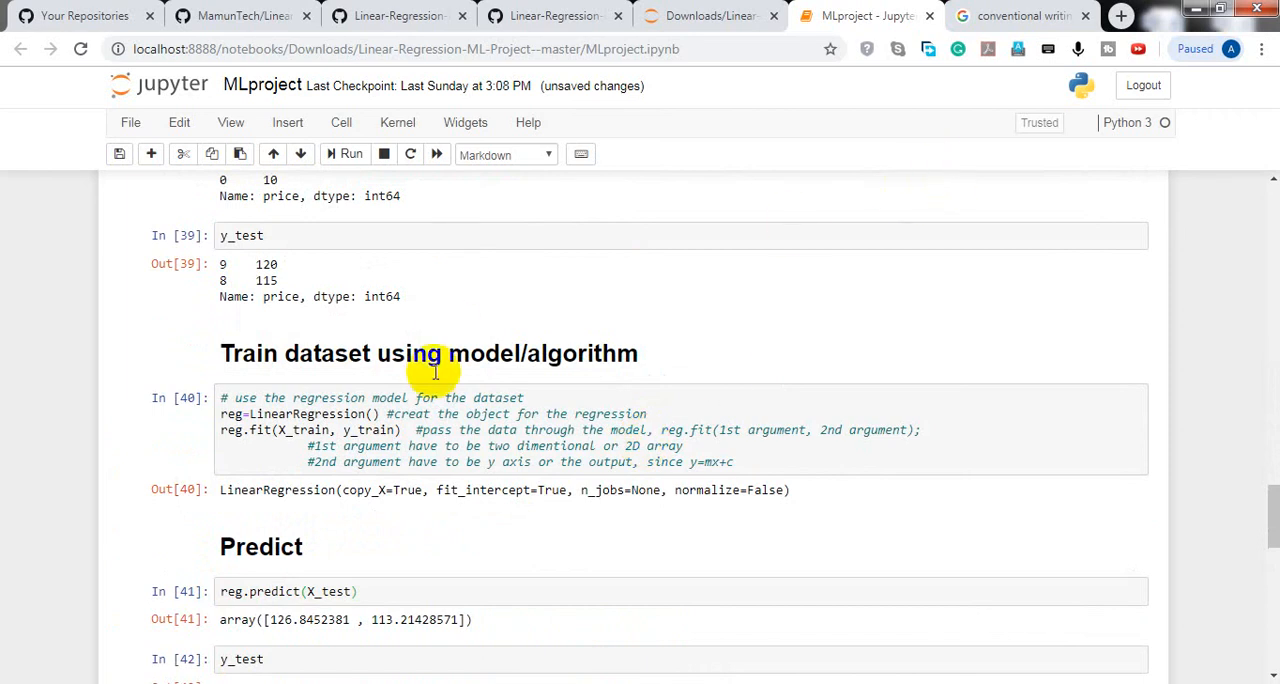
scroll(down, 3)
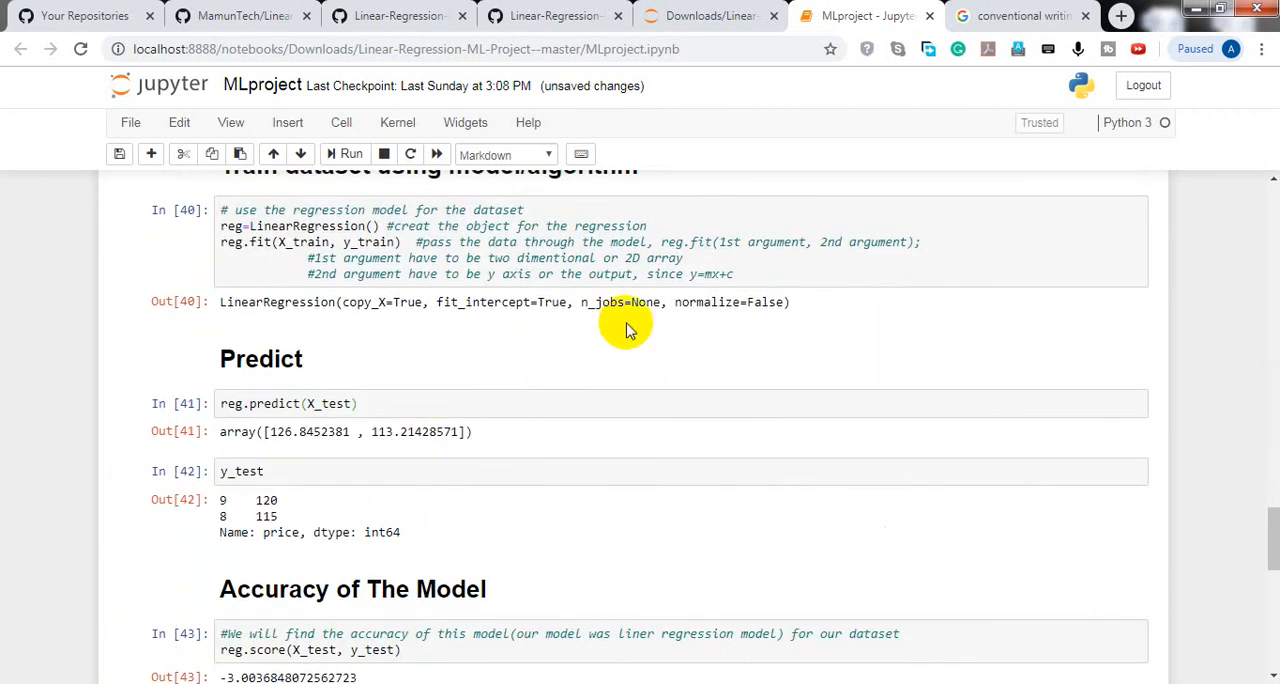
mouse_move(657, 551)
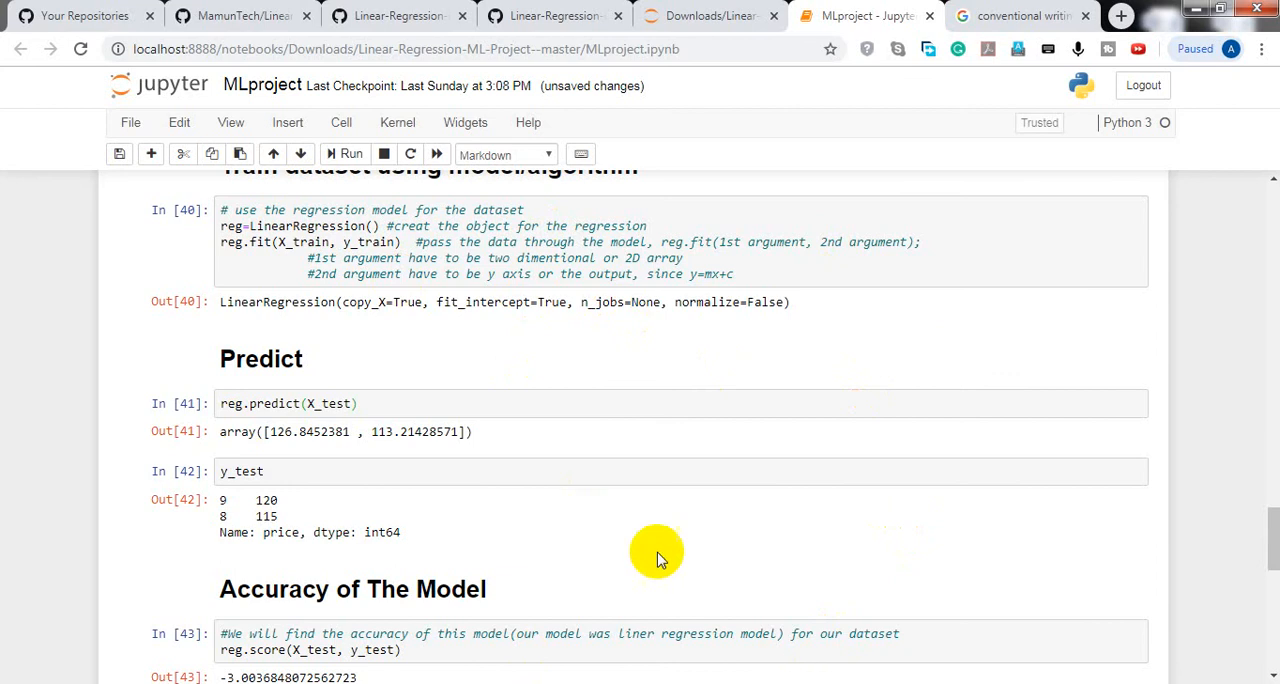
scroll(down, 3)
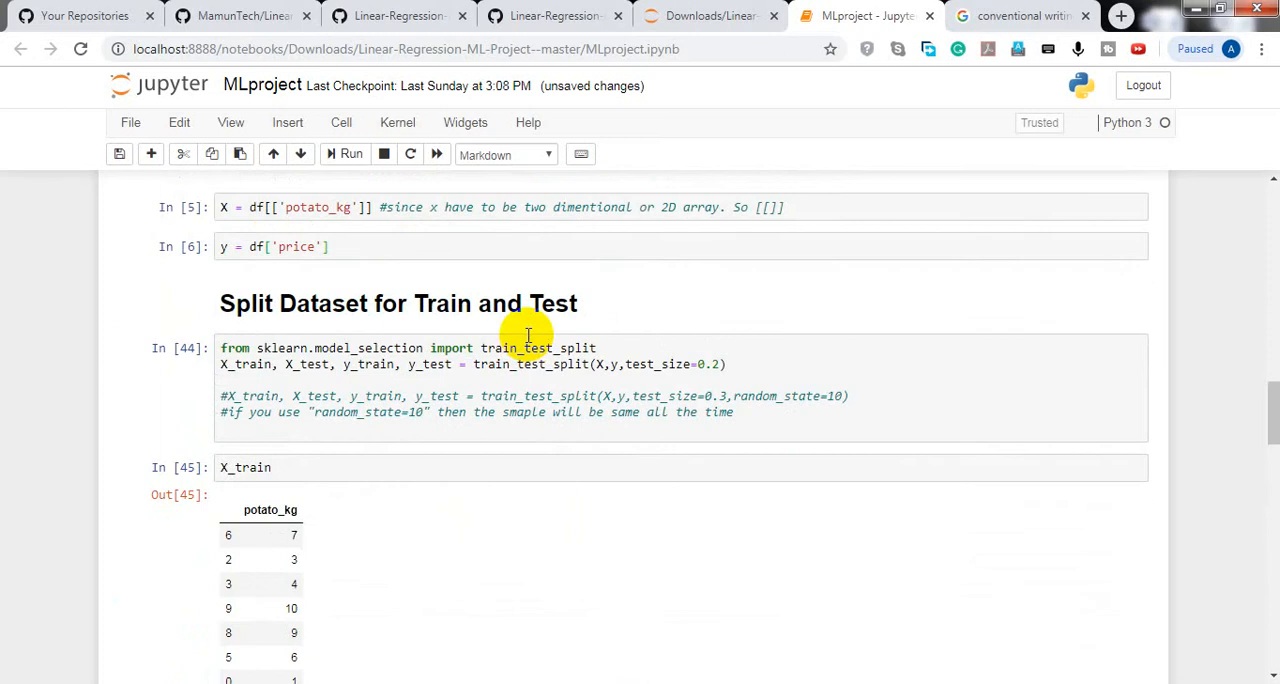
scroll(down, 3)
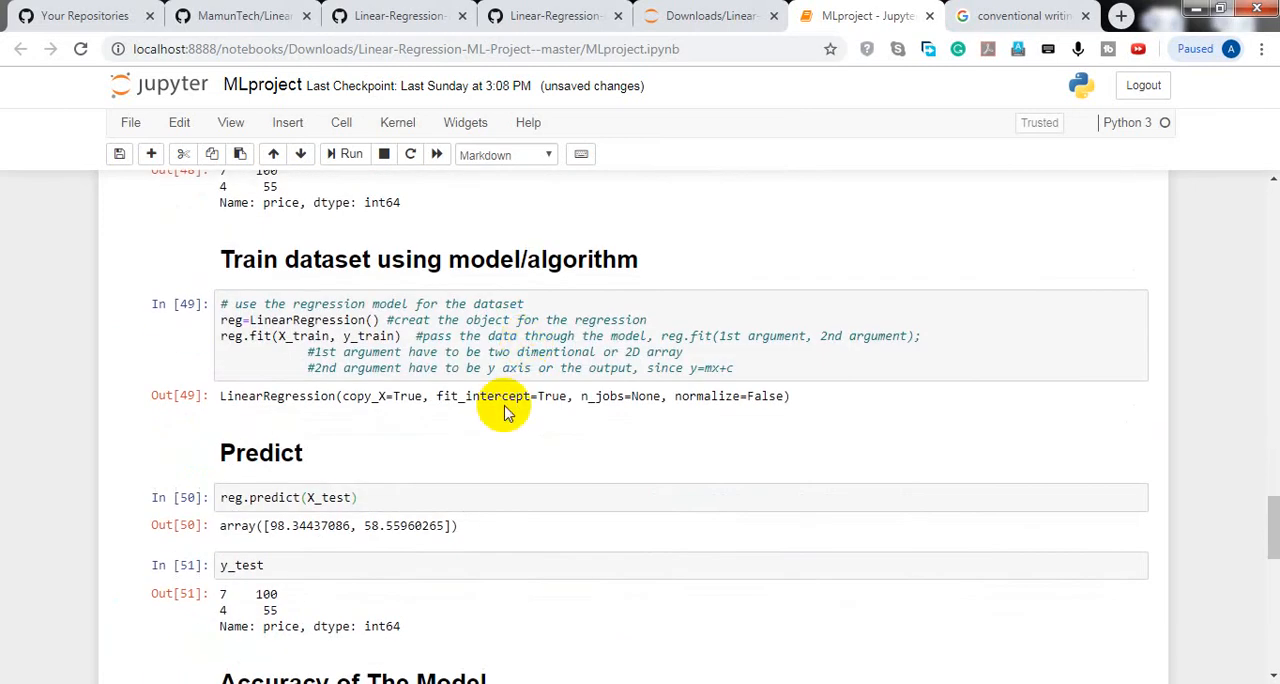
scroll(down, 3)
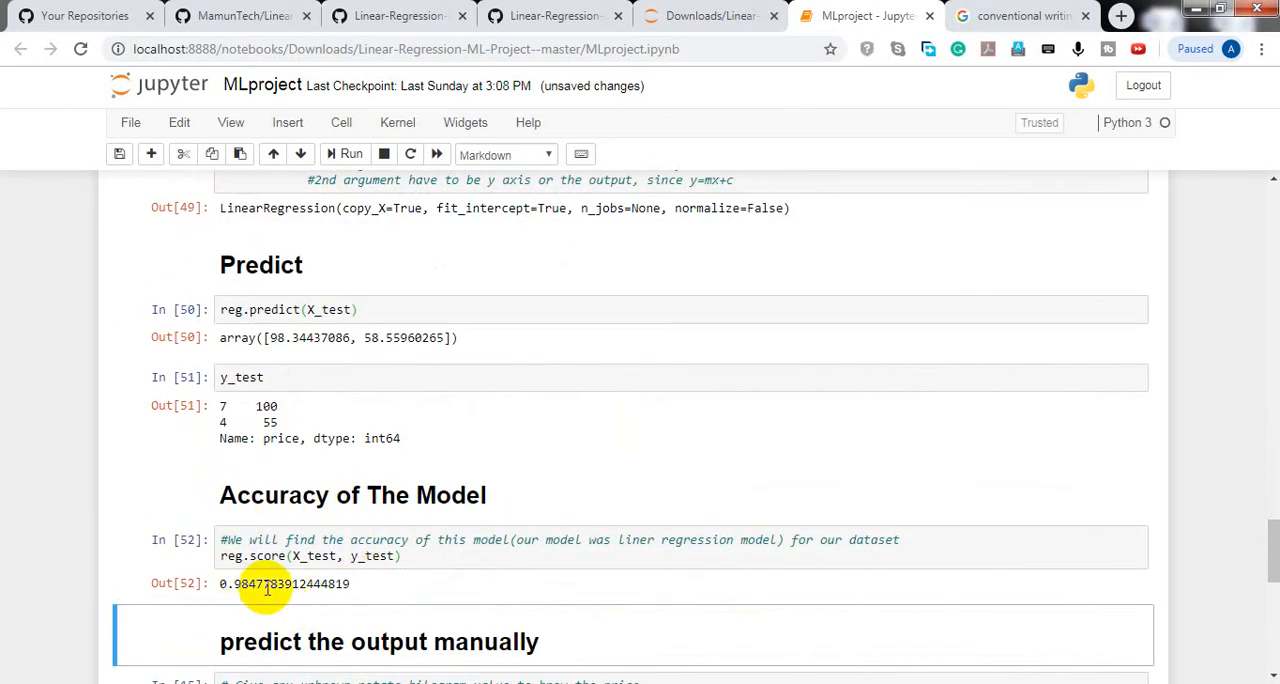
mouse_move(535, 513)
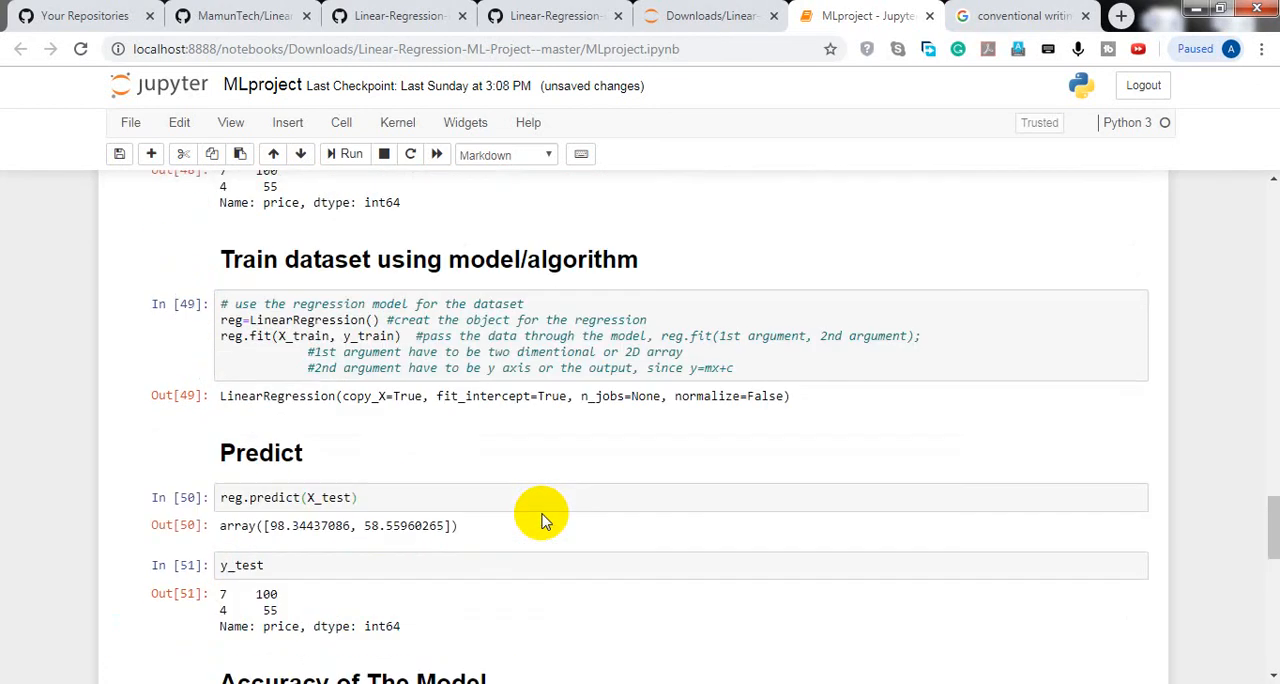
scroll(down, 3)
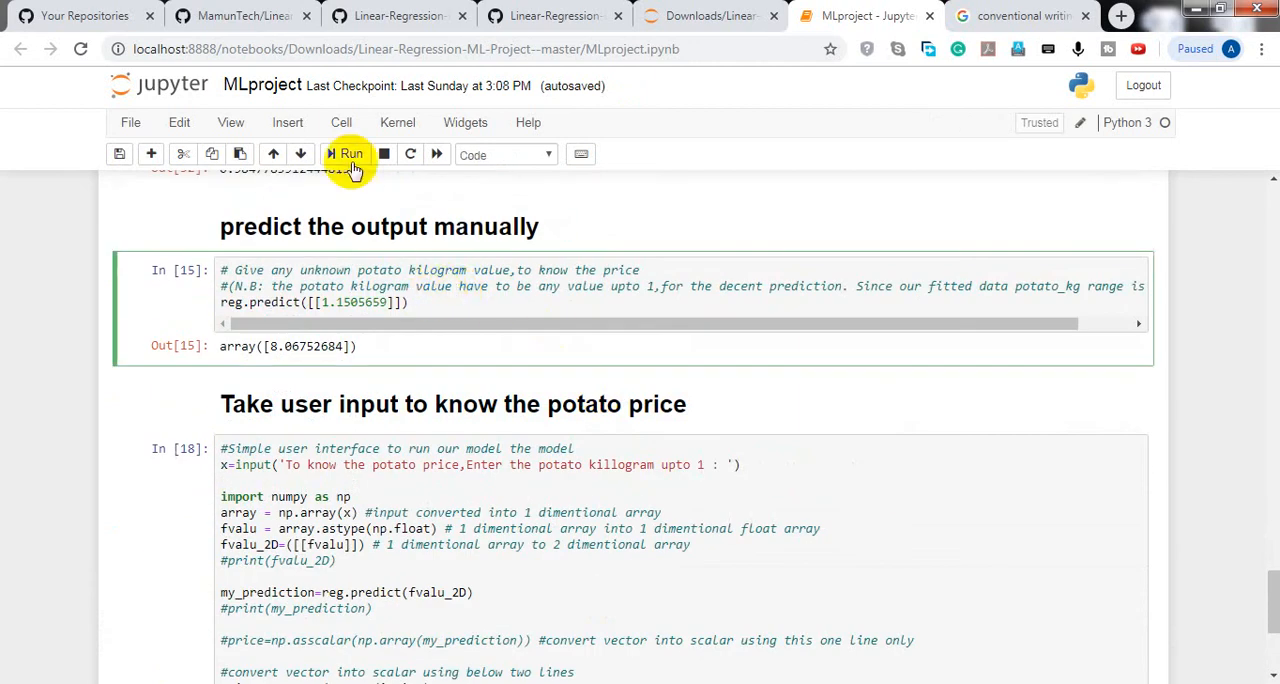
Step: Re-run the manual prediction and predict the price for a user-entered weight of 212
click(345, 153)
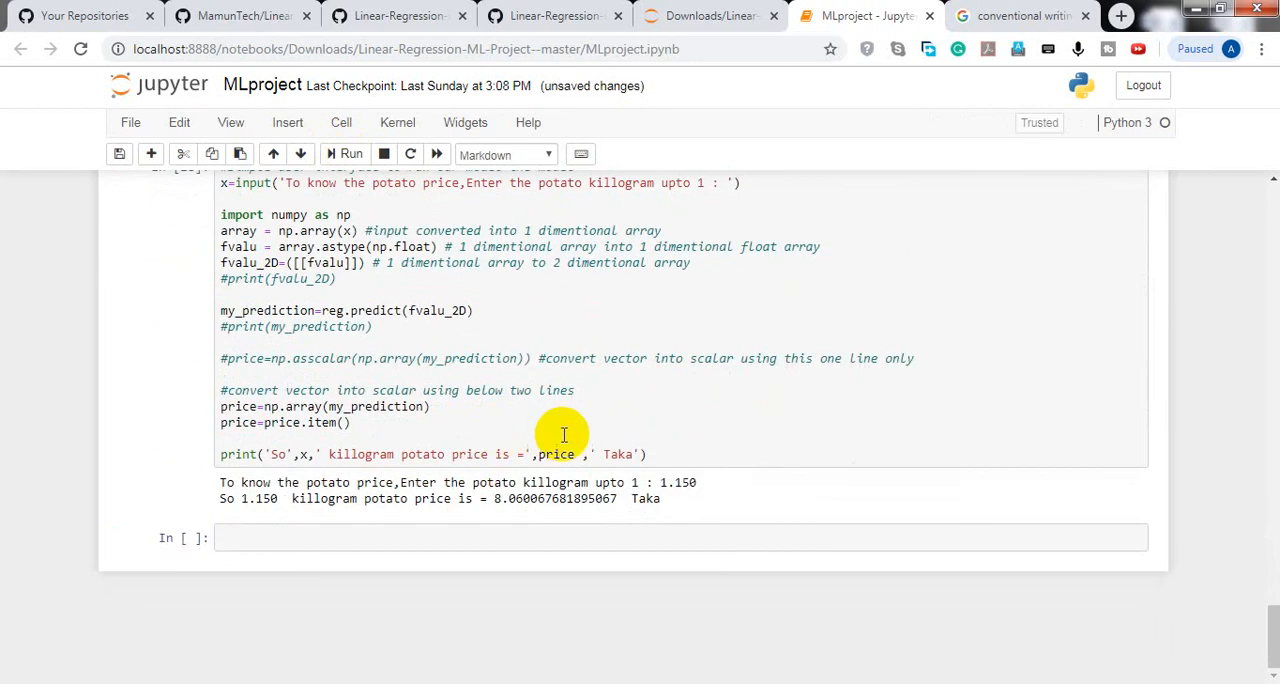
click(350, 153)
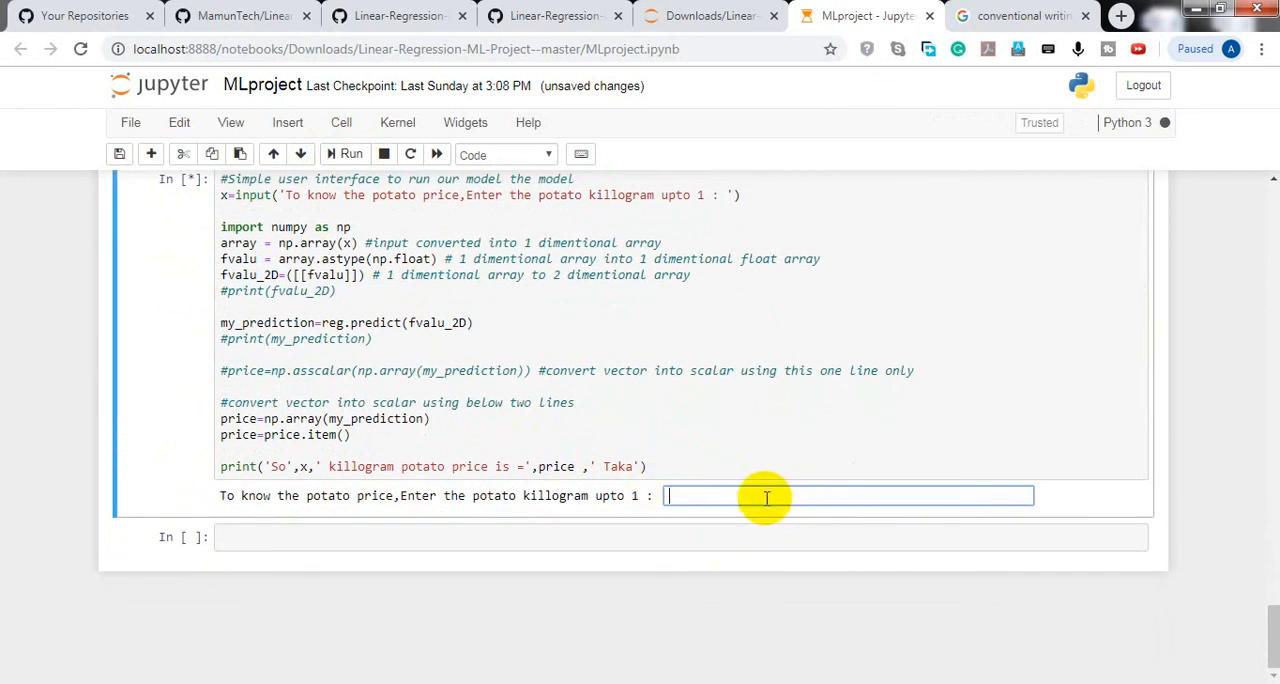
text(212)
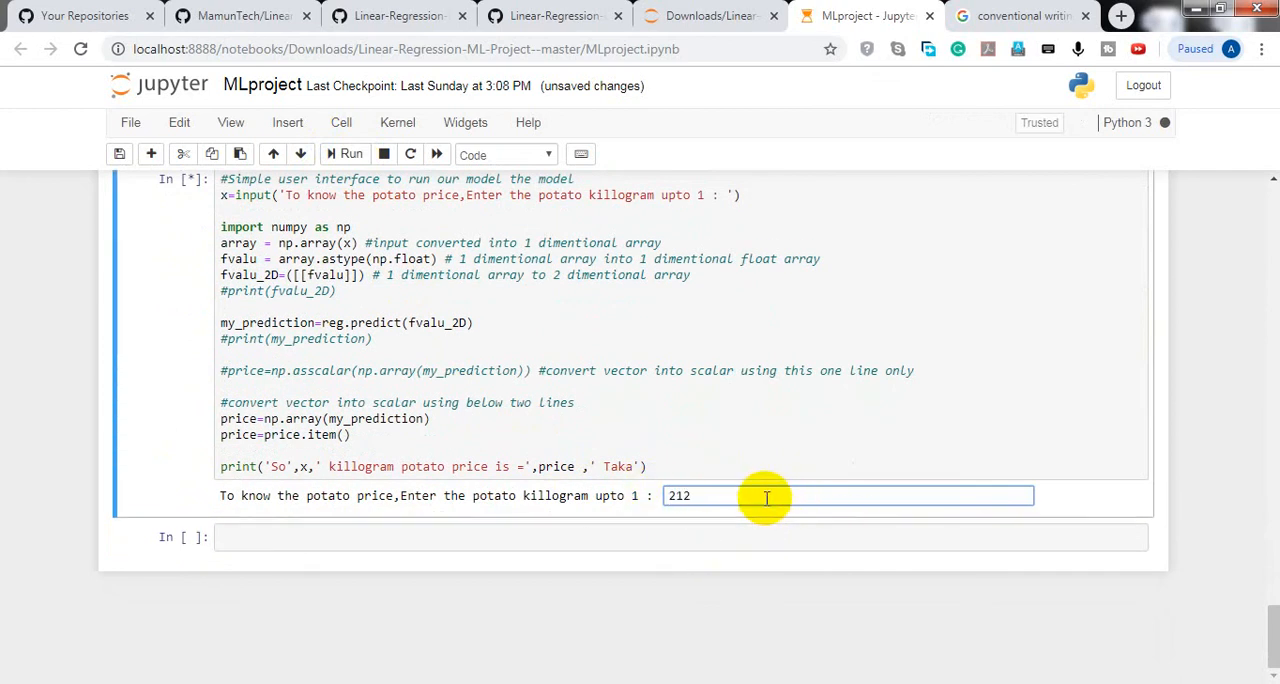
key(enter)
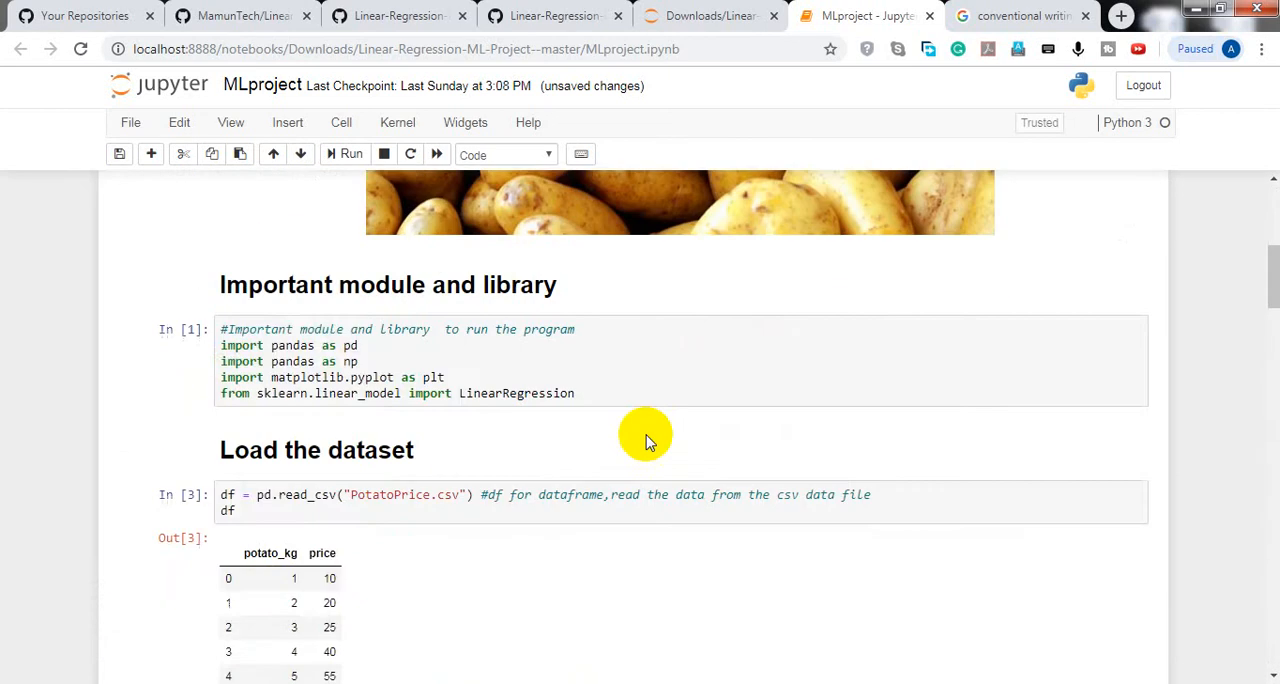
scroll(down, 3)
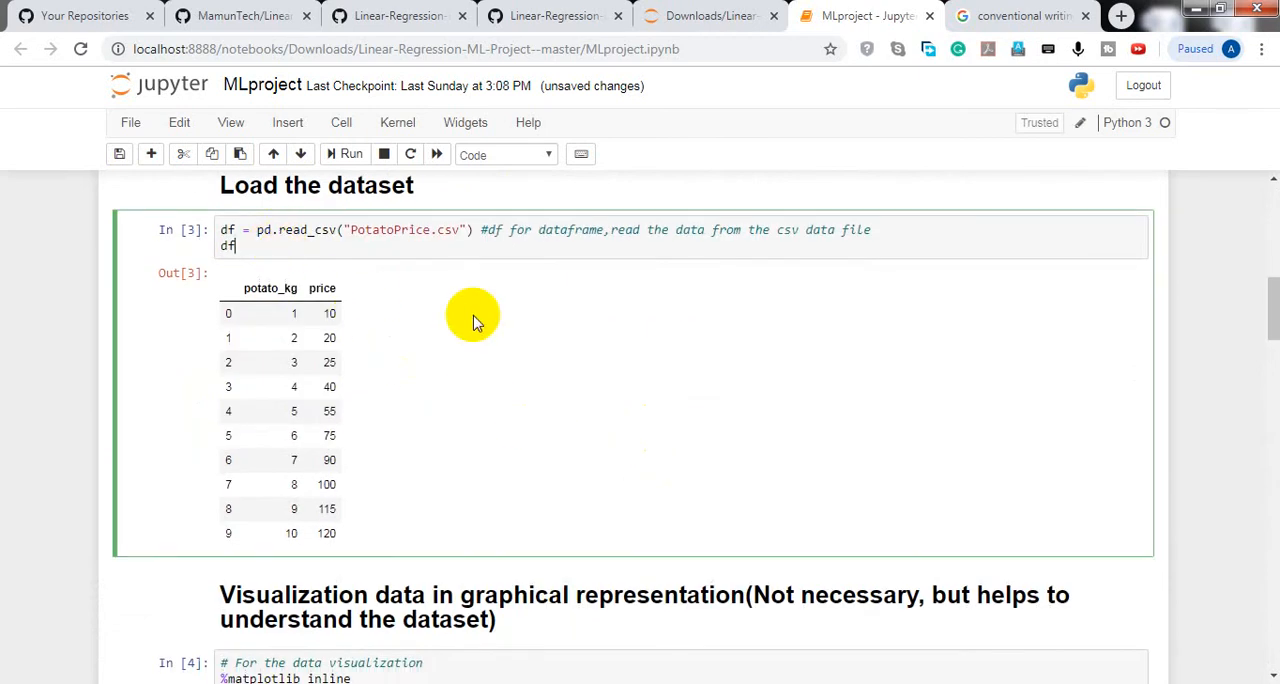
scroll(up, 3)
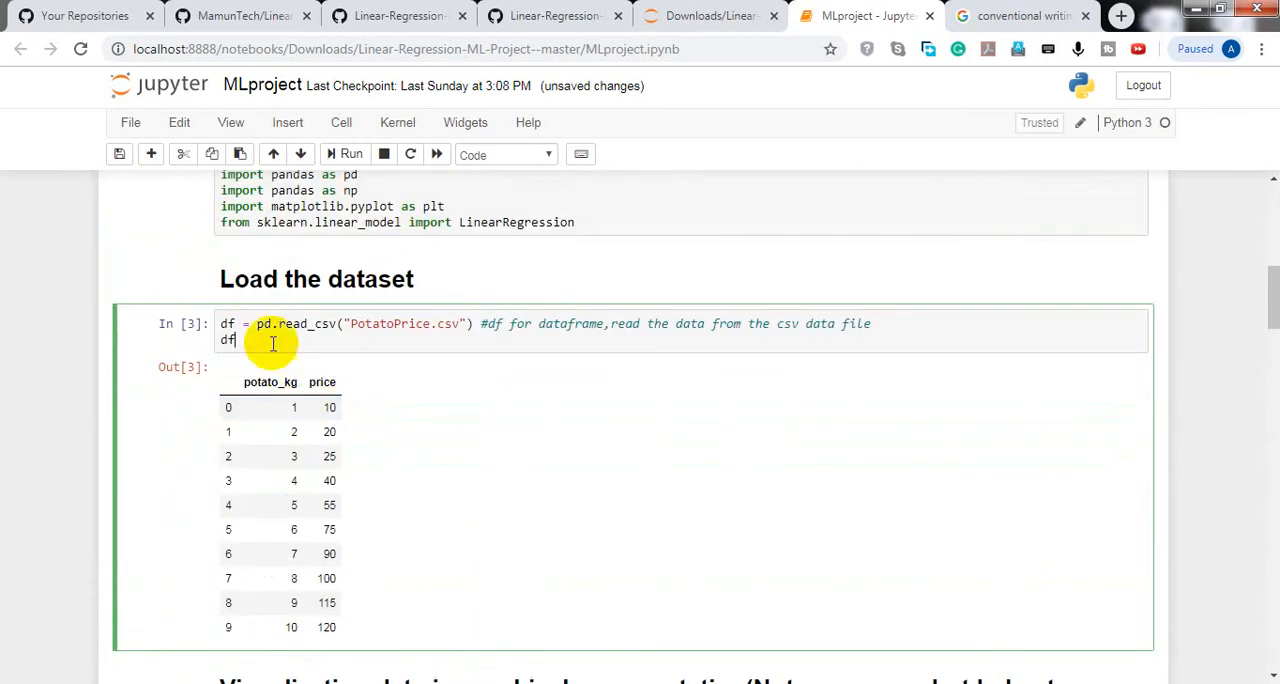
scroll(down, 3)
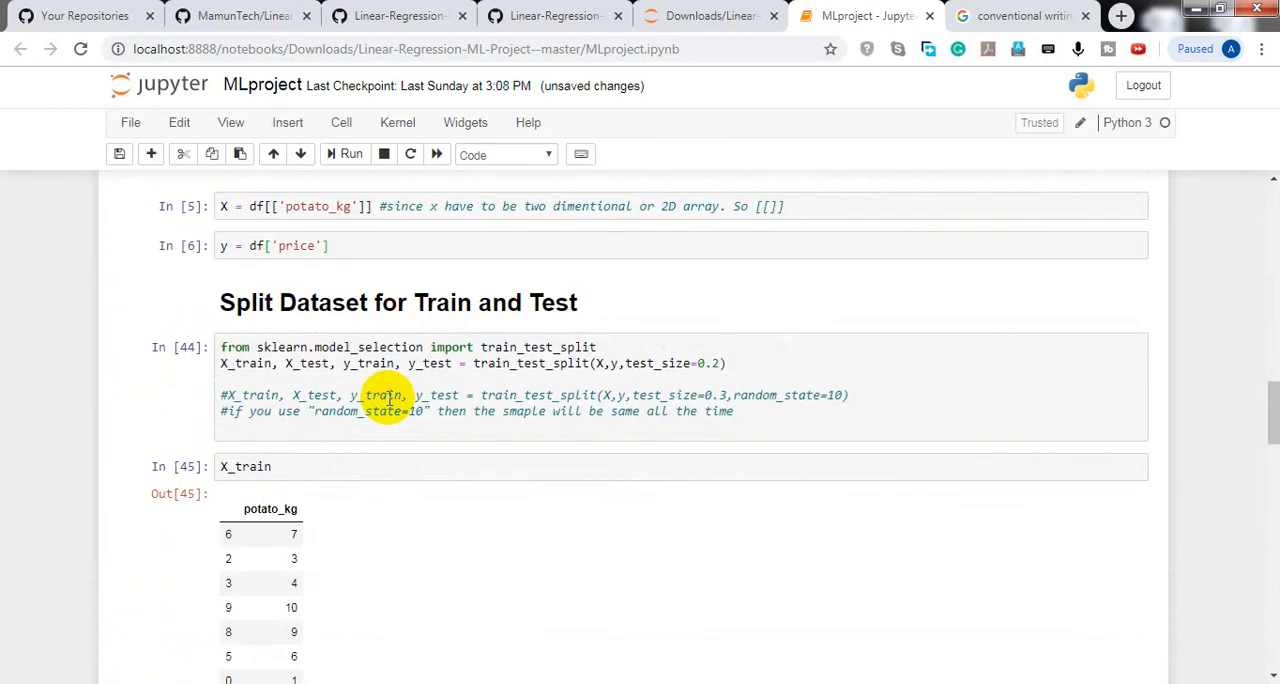
click(600, 363)
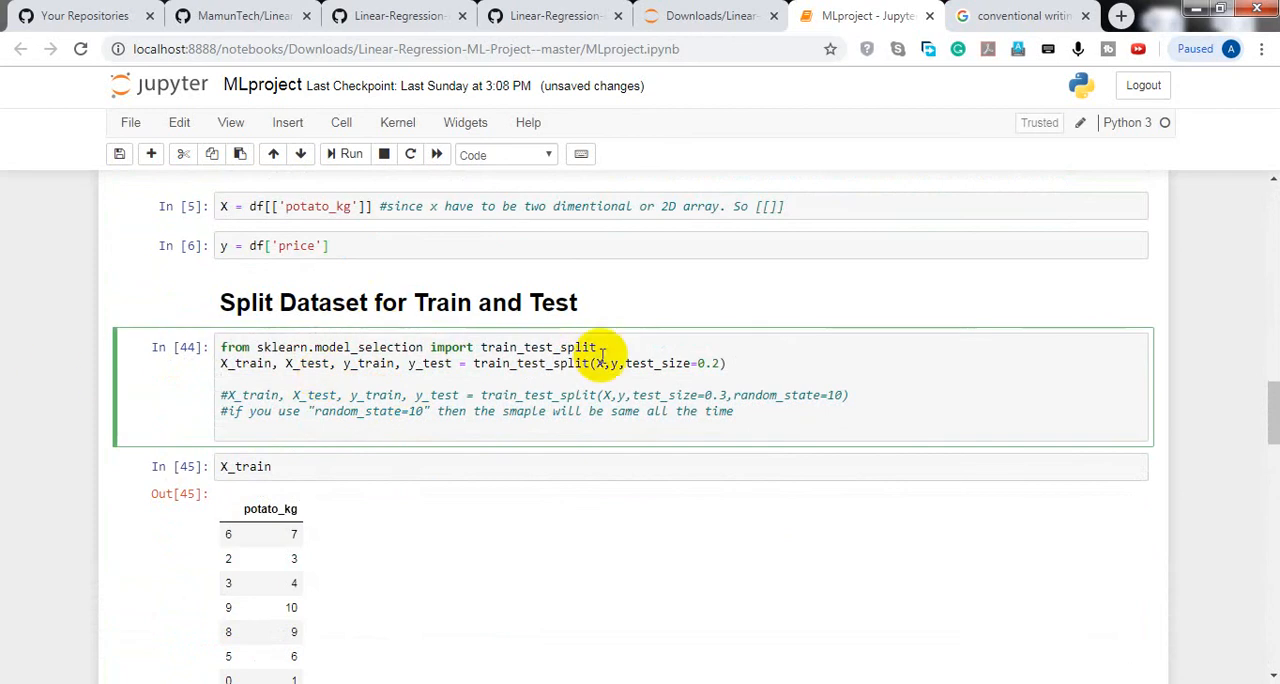
scroll(down, 3)
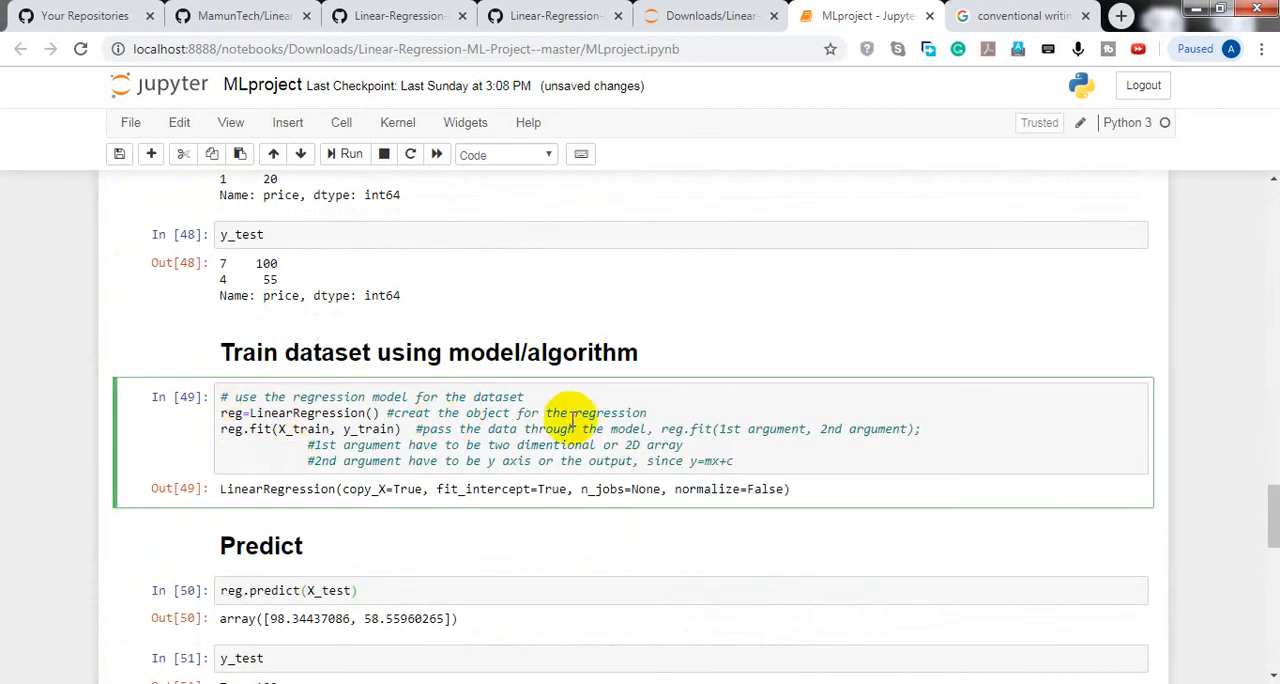
scroll(down, 3)
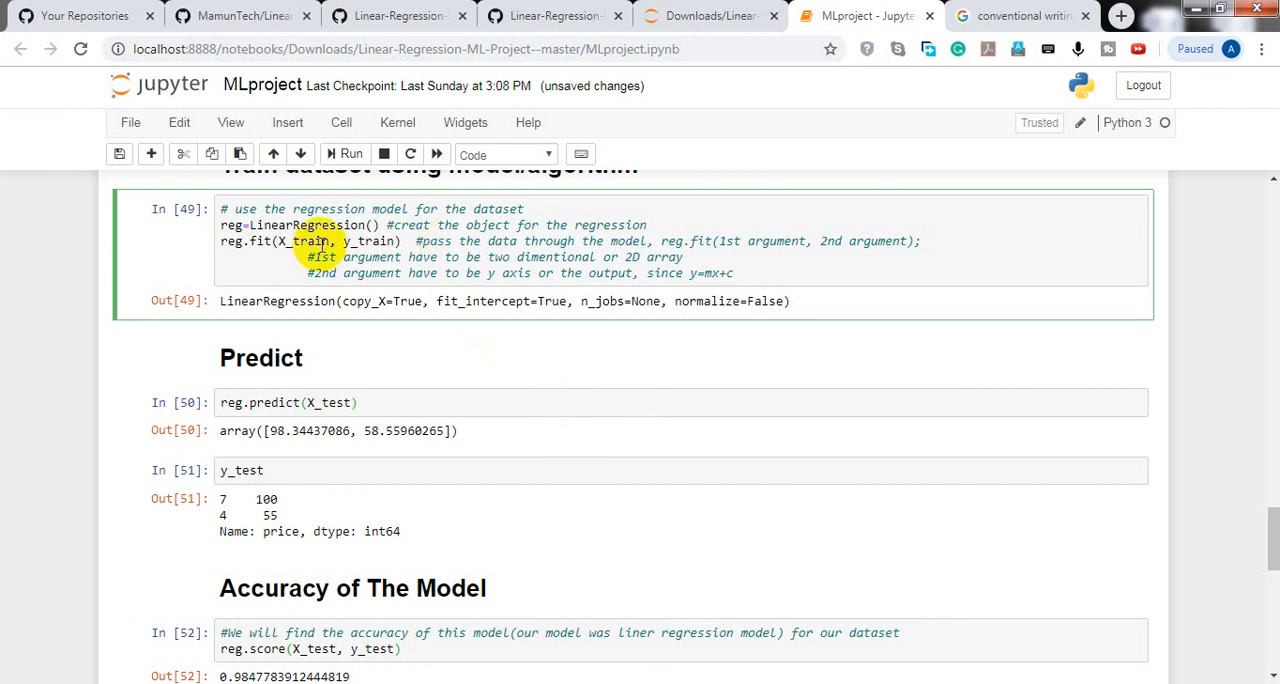
scroll(down, 3)
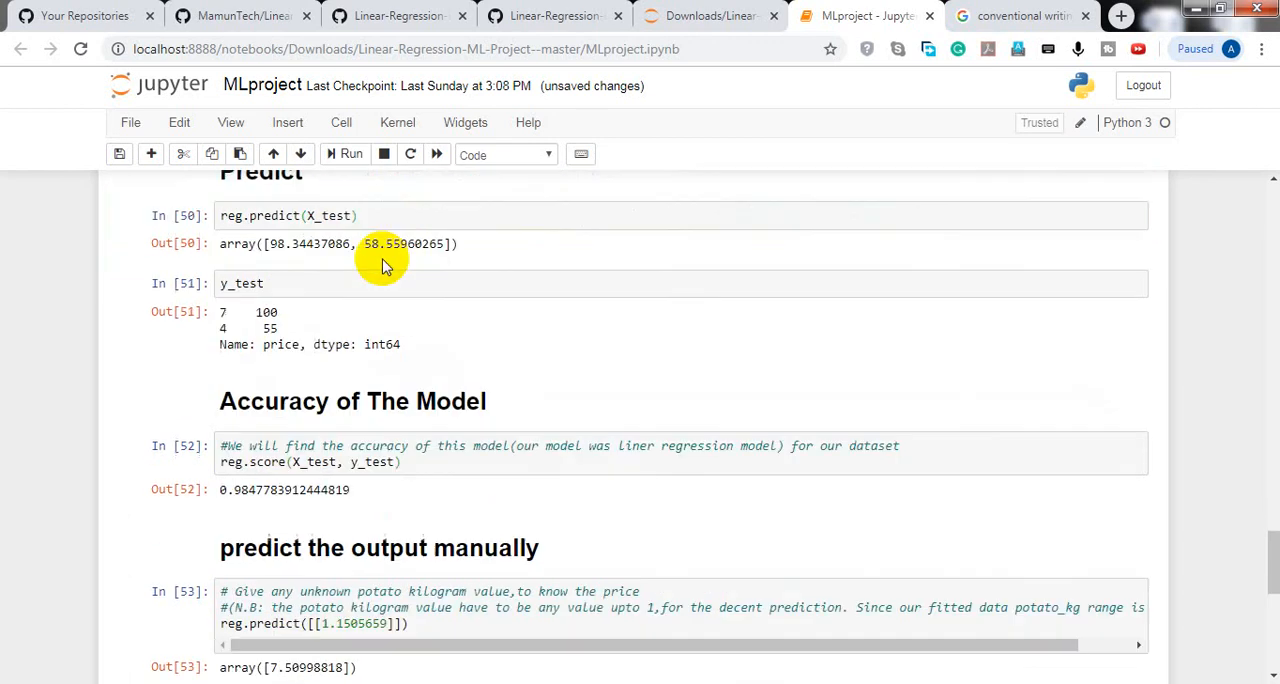
scroll(down, 3)
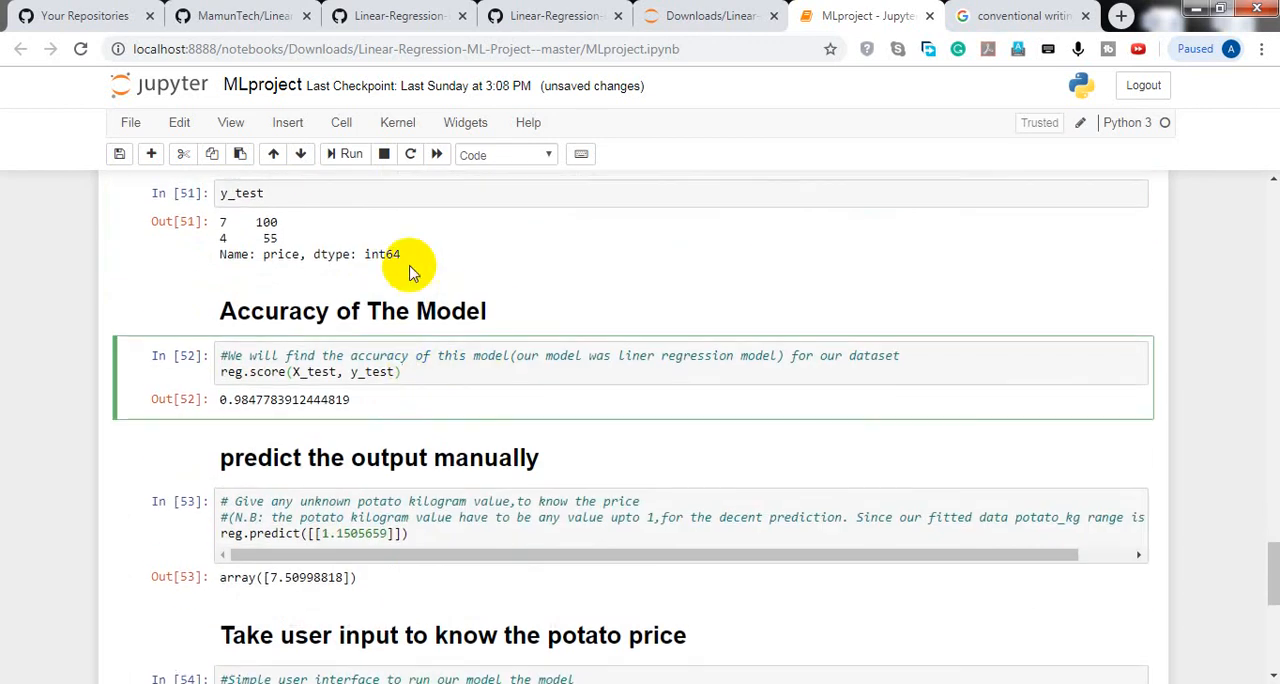
scroll(down, 3)
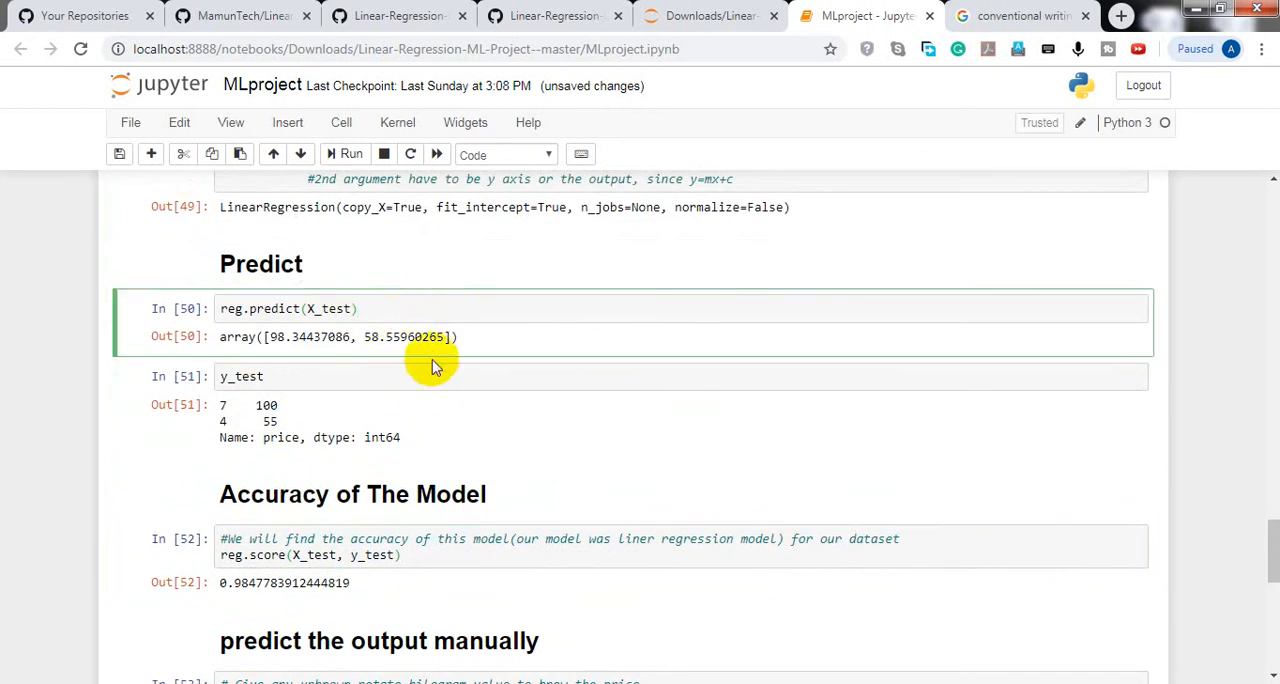
mouse_move(545, 440)
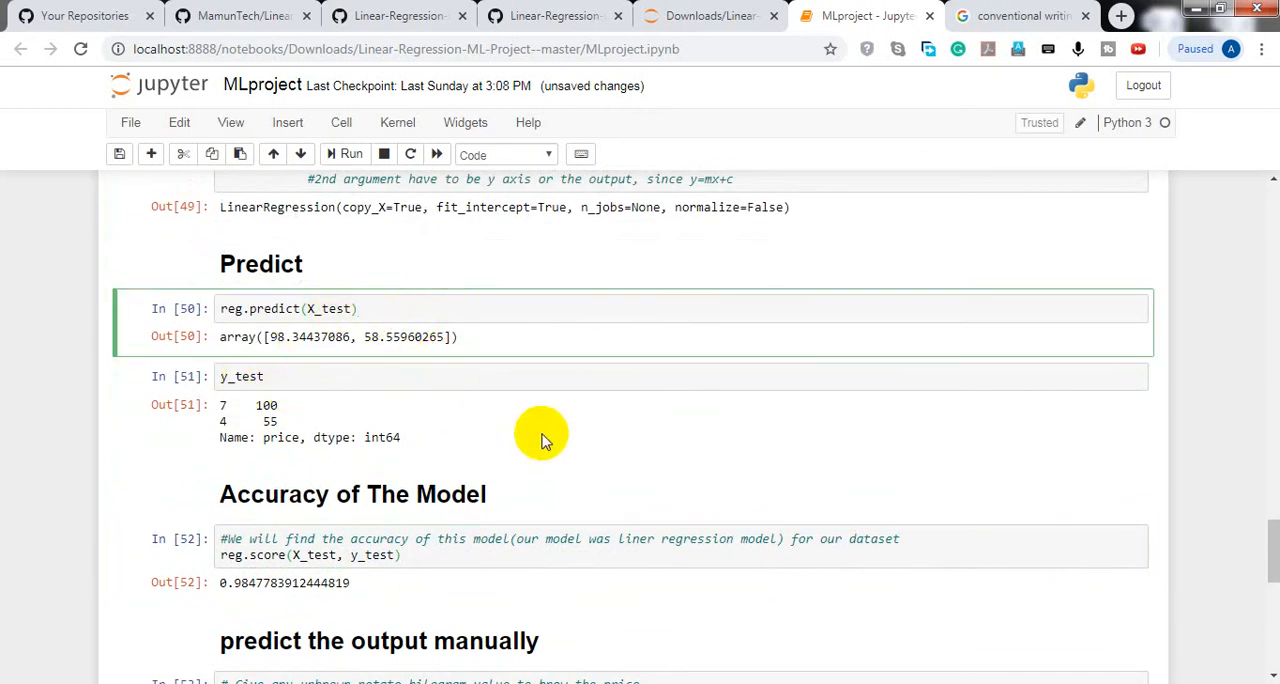
scroll(down, 3)
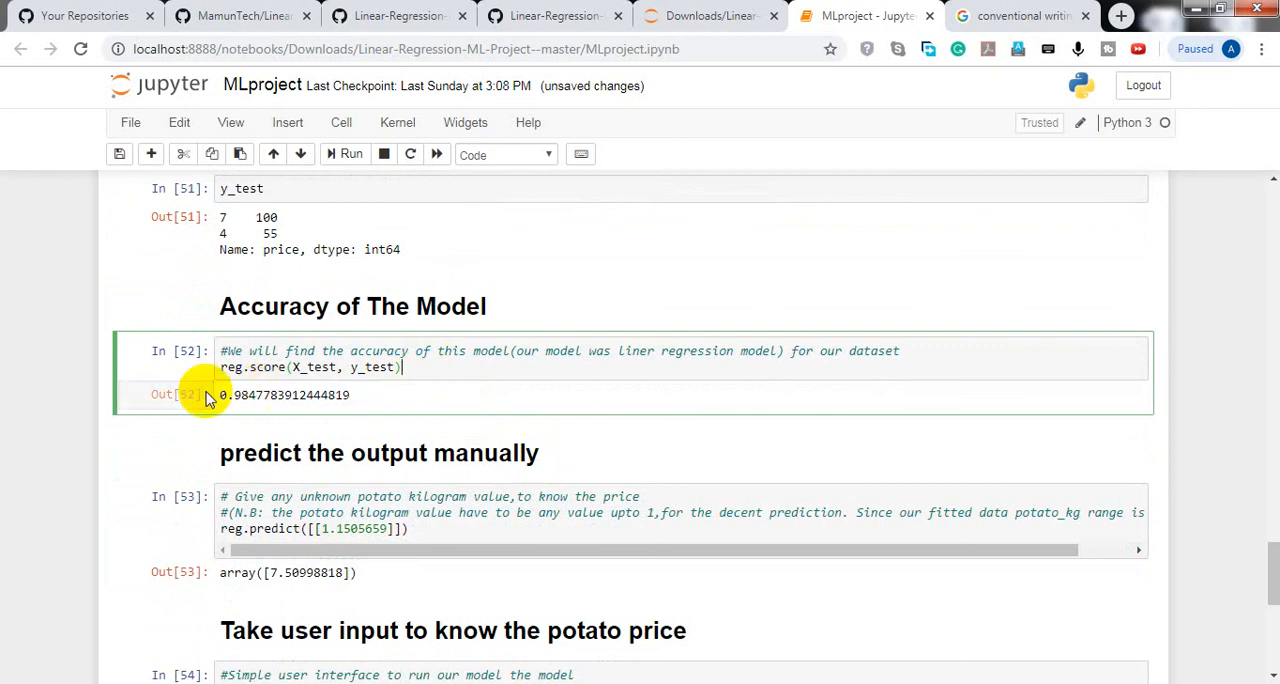
scroll(down, 3)
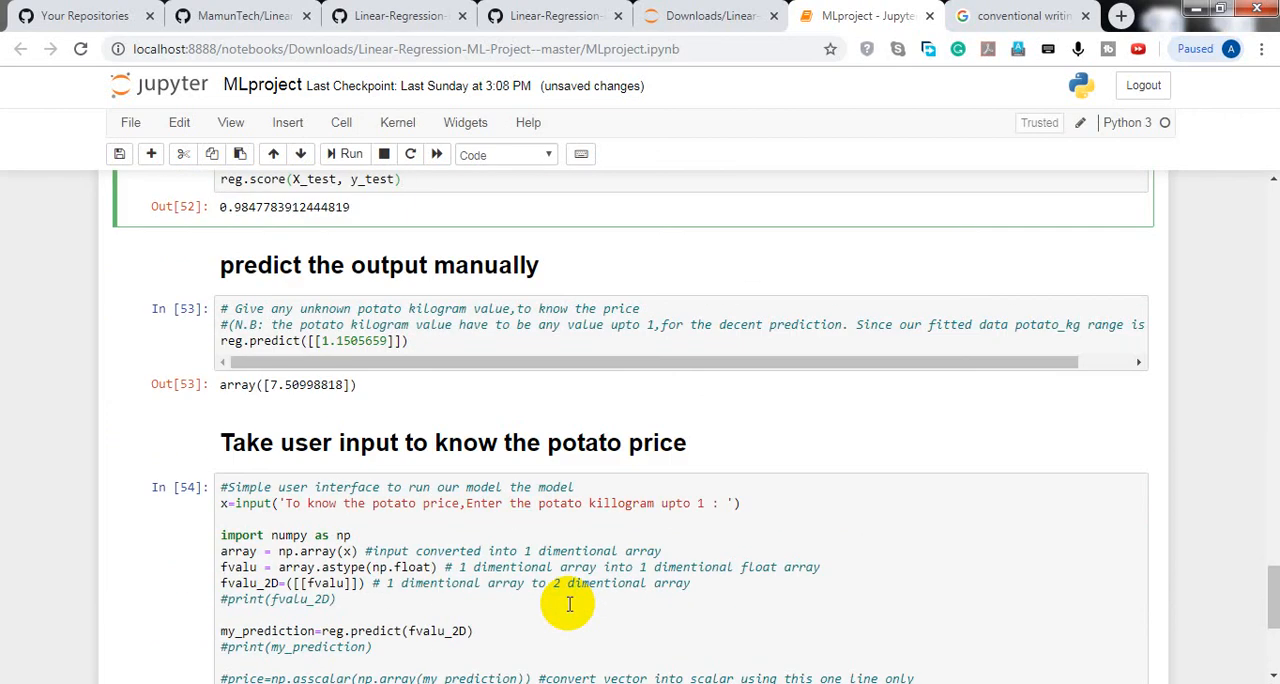
mouse_move(558, 462)
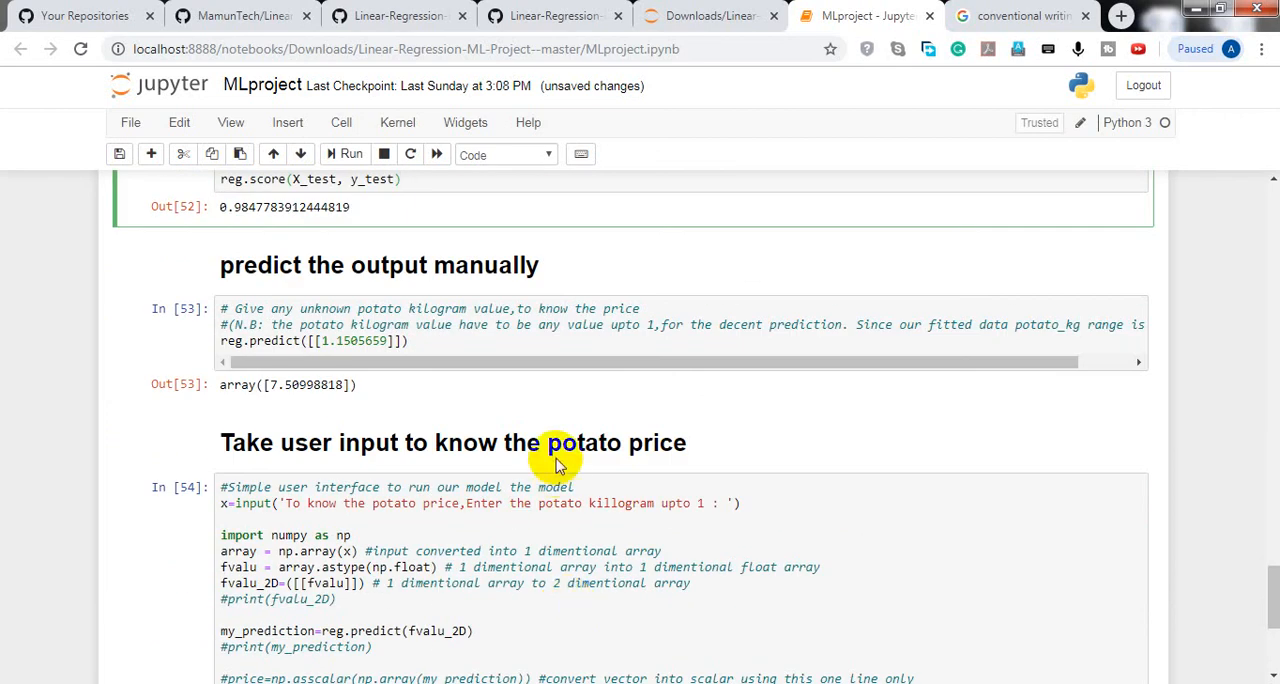
mouse_move(580, 422)
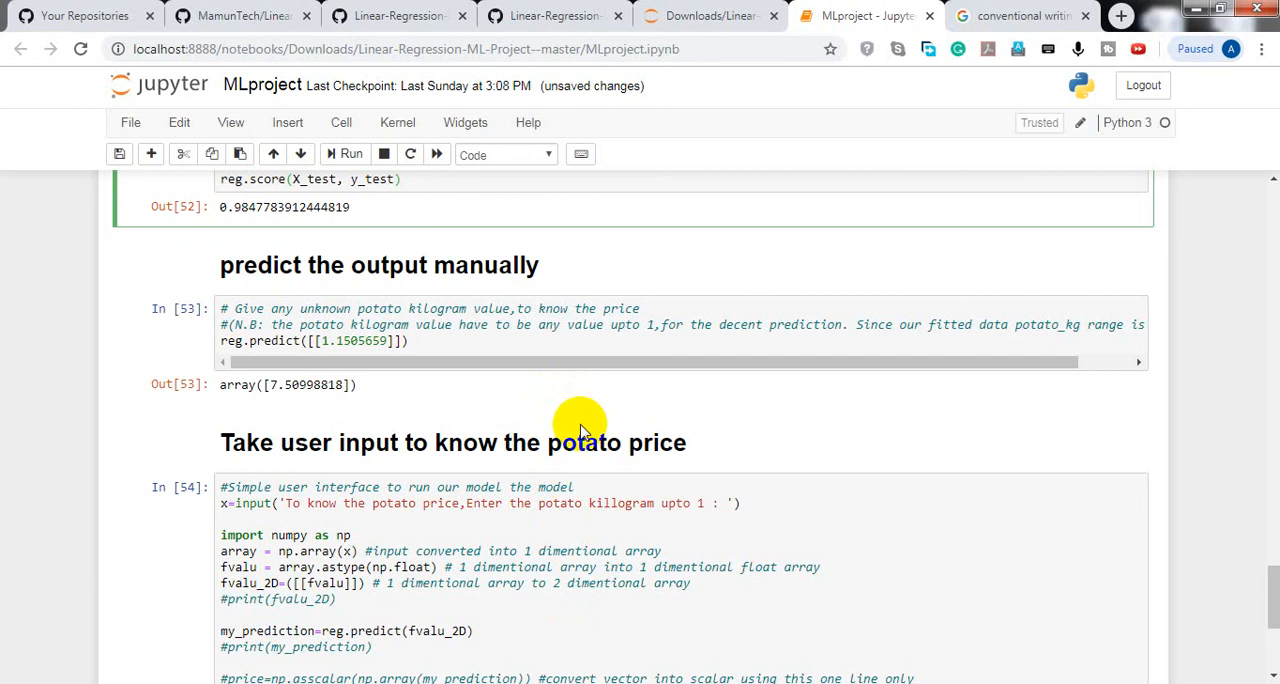